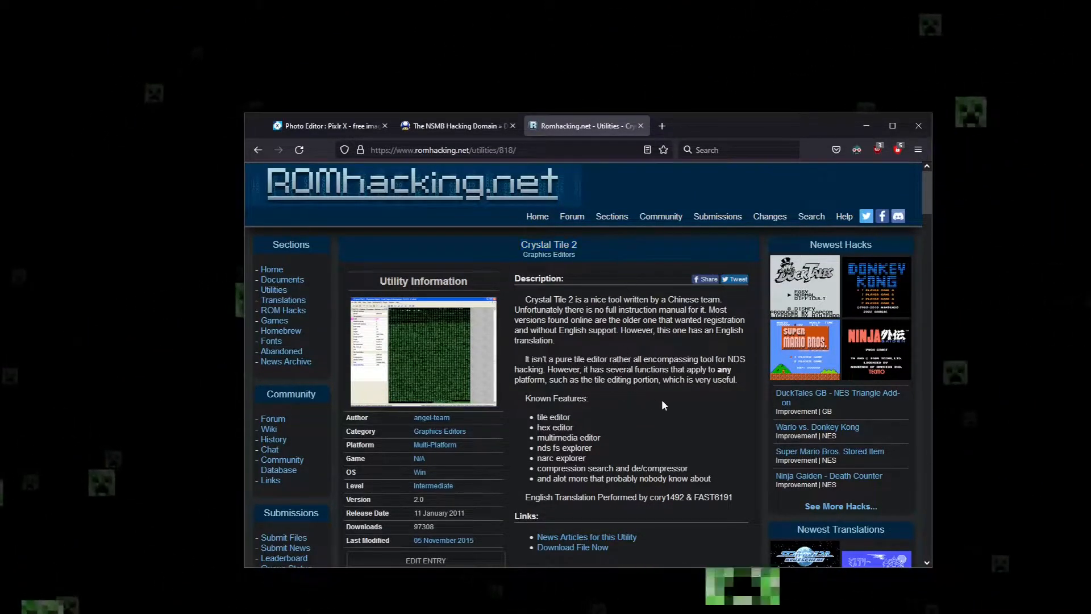
# Switch from the romhacking.net Crystal Tile 2 page to the NSMB Hacking Domain download tab
pyautogui.scroll(-3)
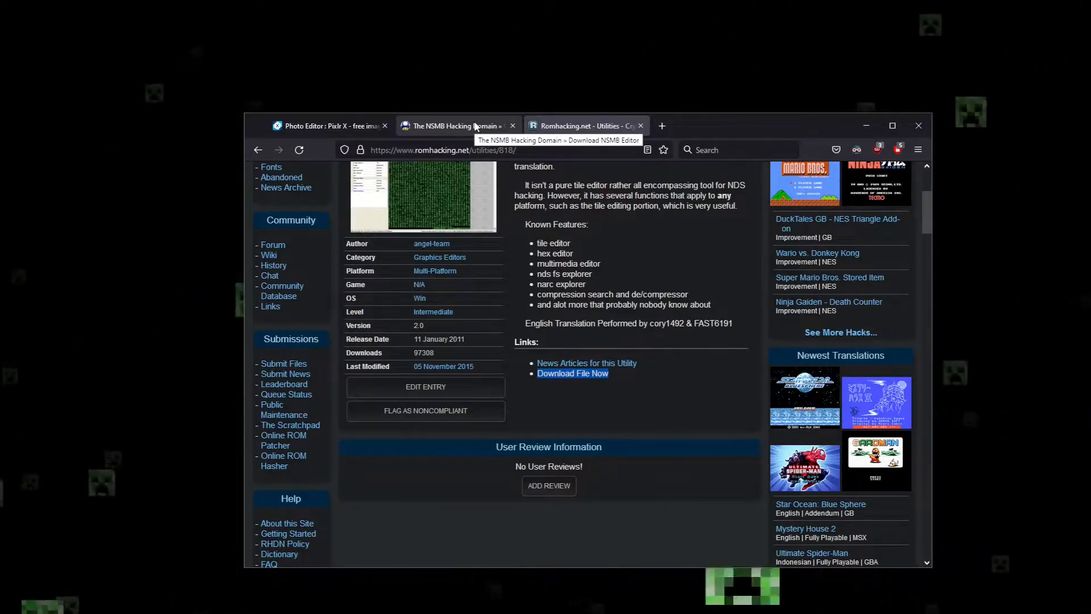
pyautogui.click(454, 125)
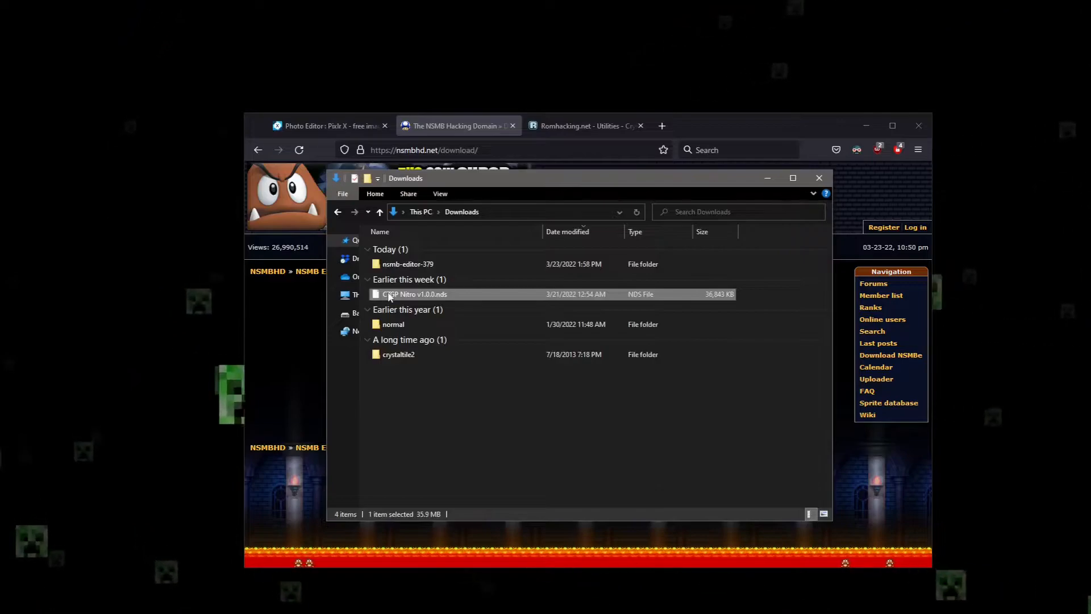
pyautogui.moveTo(534, 257)
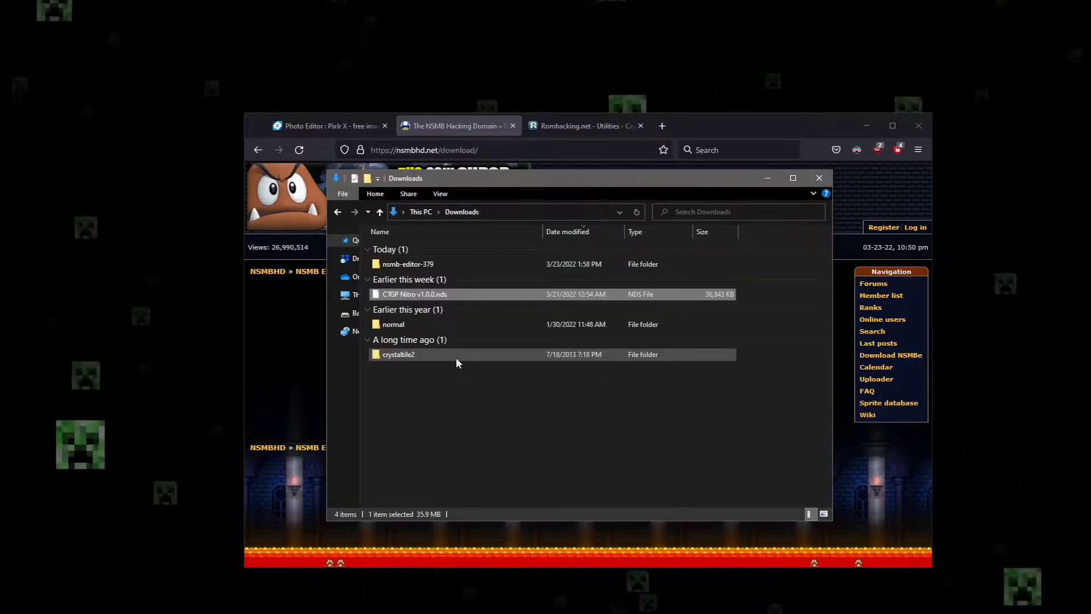
# Launch CrystalTile2.exe from the crystaltile2 folder in Downloads
pyautogui.doubleClick(398, 355)
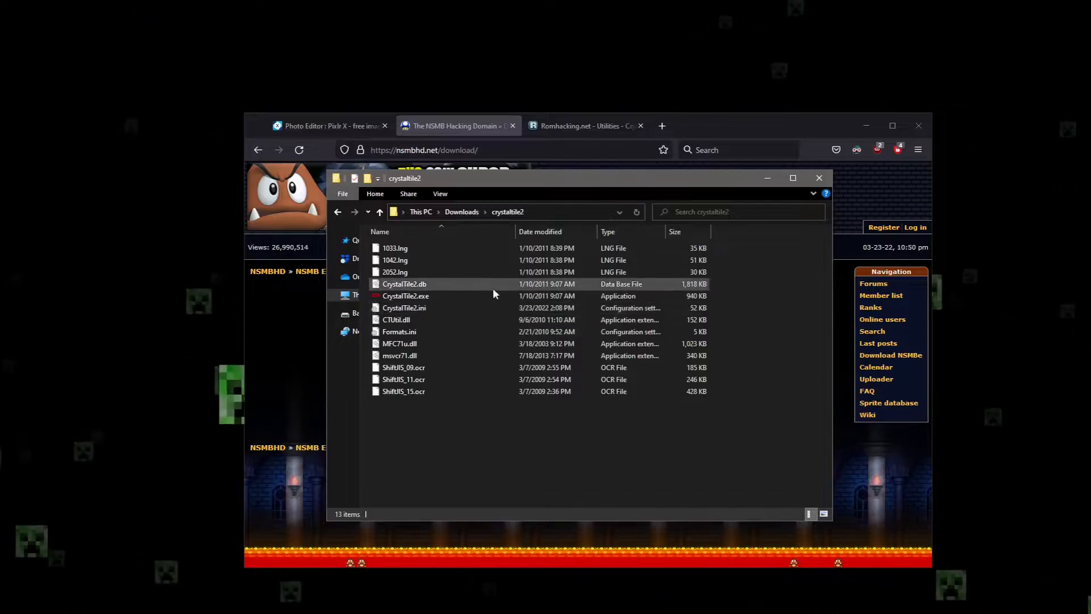
pyautogui.doubleClick(406, 295)
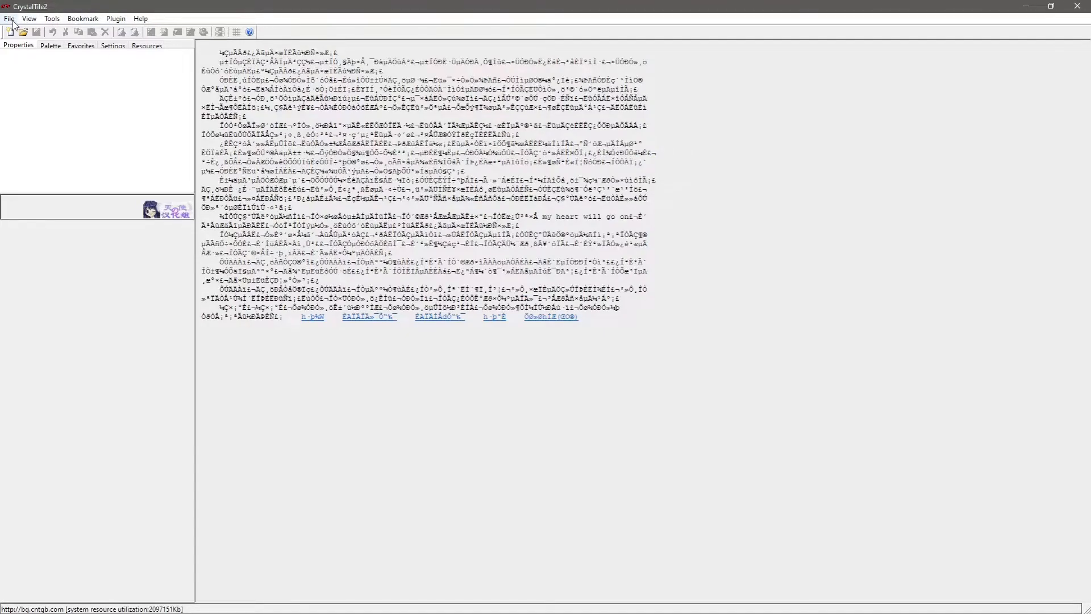
# Load CTGP Nitro v1.0.0.nds from Downloads into CrystalTile2's hex editor
pyautogui.click(8, 18)
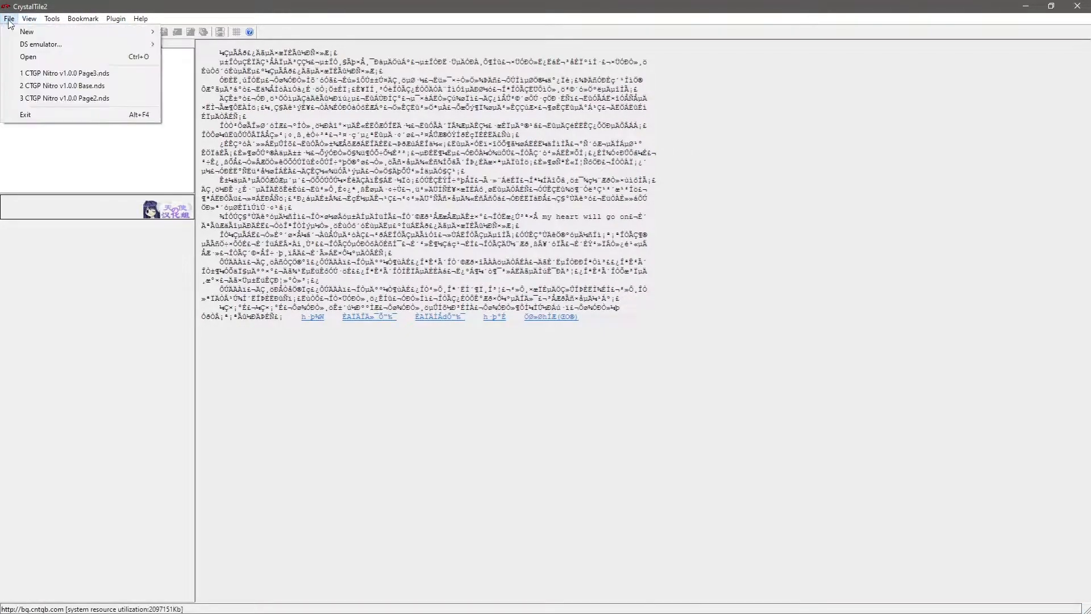
pyautogui.click(27, 41)
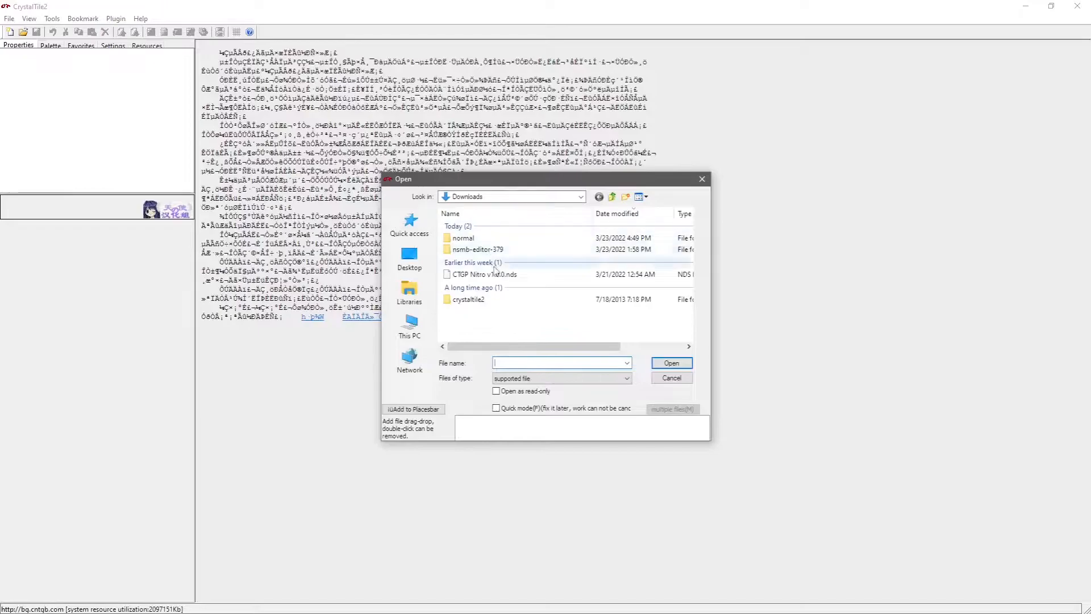
pyautogui.click(484, 274)
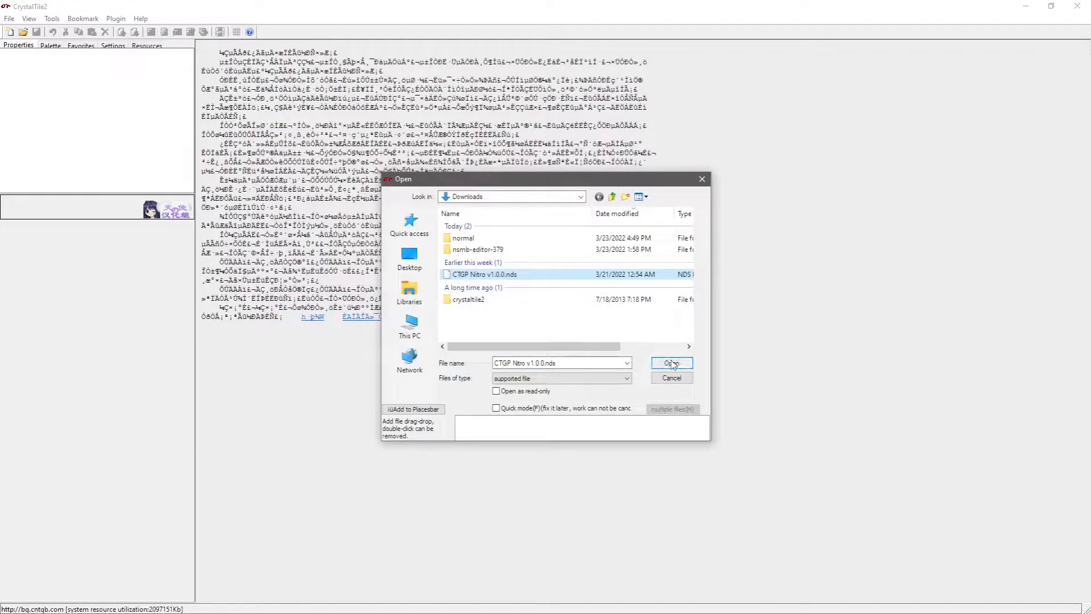
pyautogui.click(672, 362)
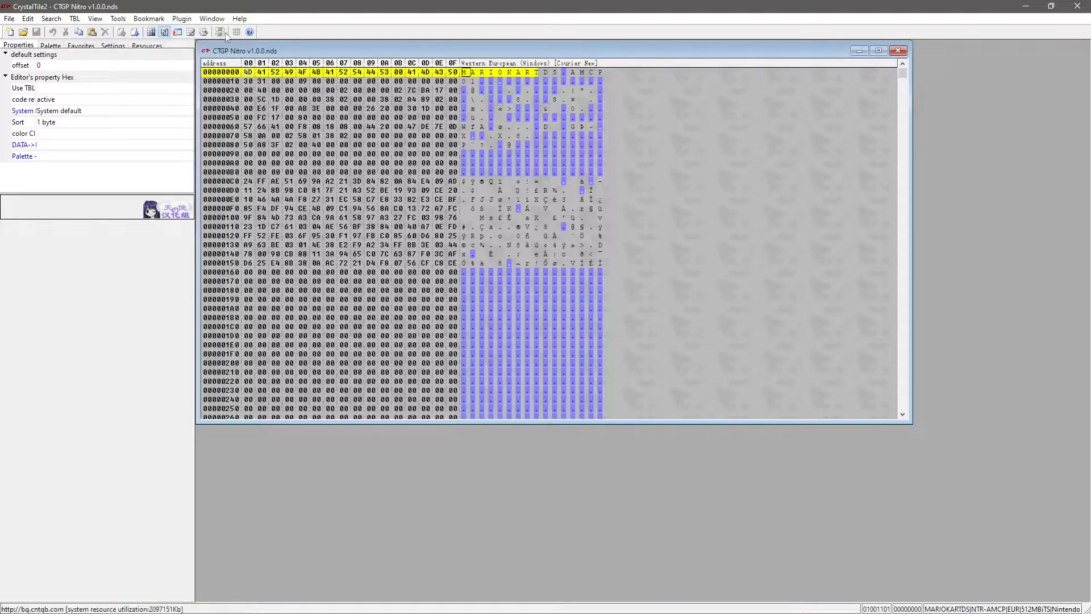
pyautogui.moveTo(221, 31)
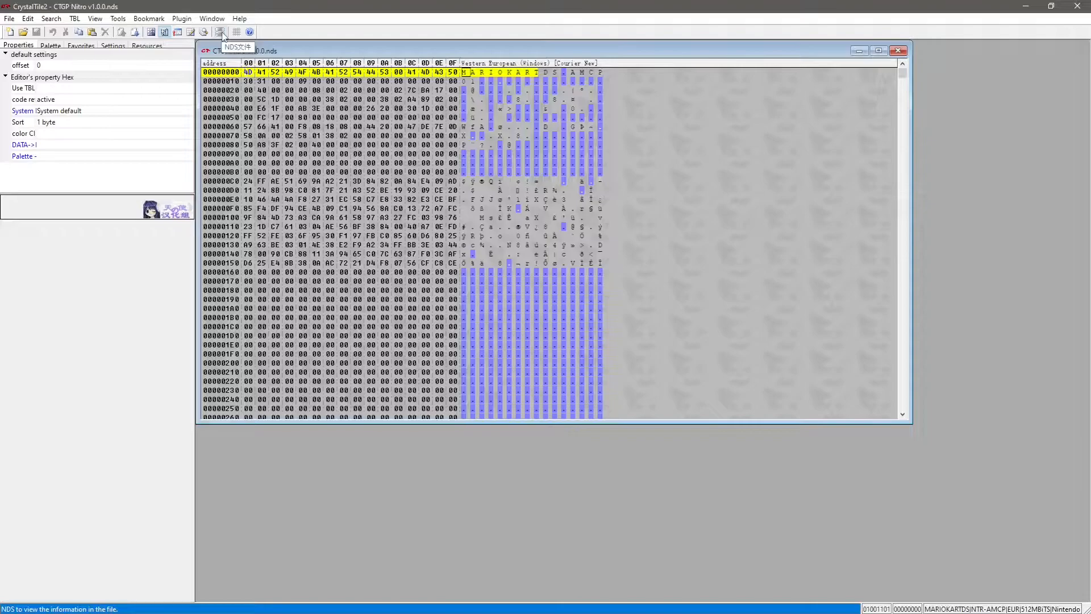
# Edit the game title text across the language tabs in the NDS info window and apply it with Update
pyautogui.click(220, 31)
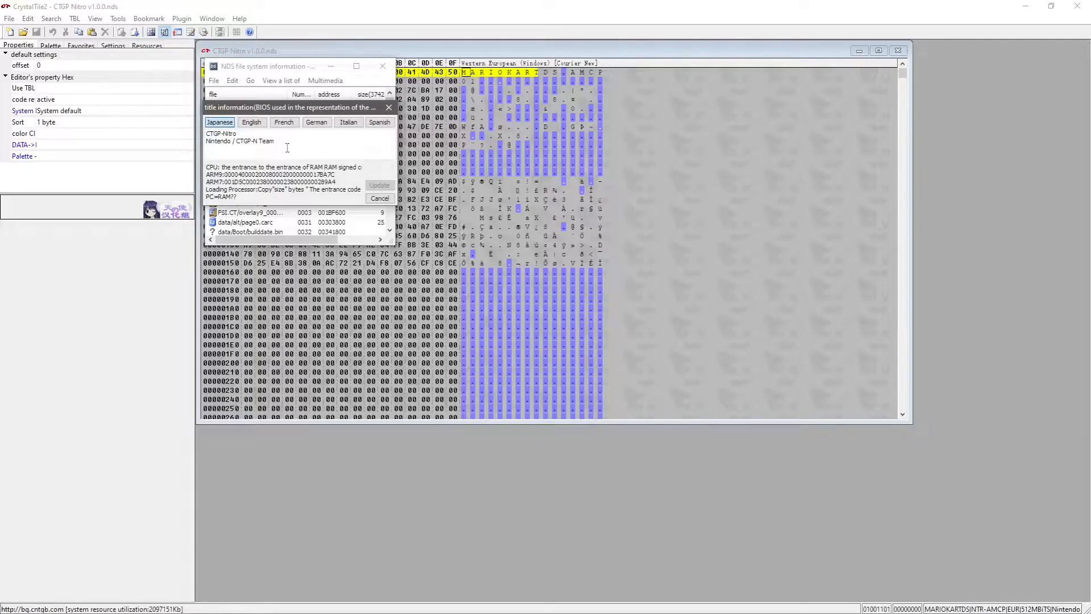
pyautogui.doubleClick(221, 134)
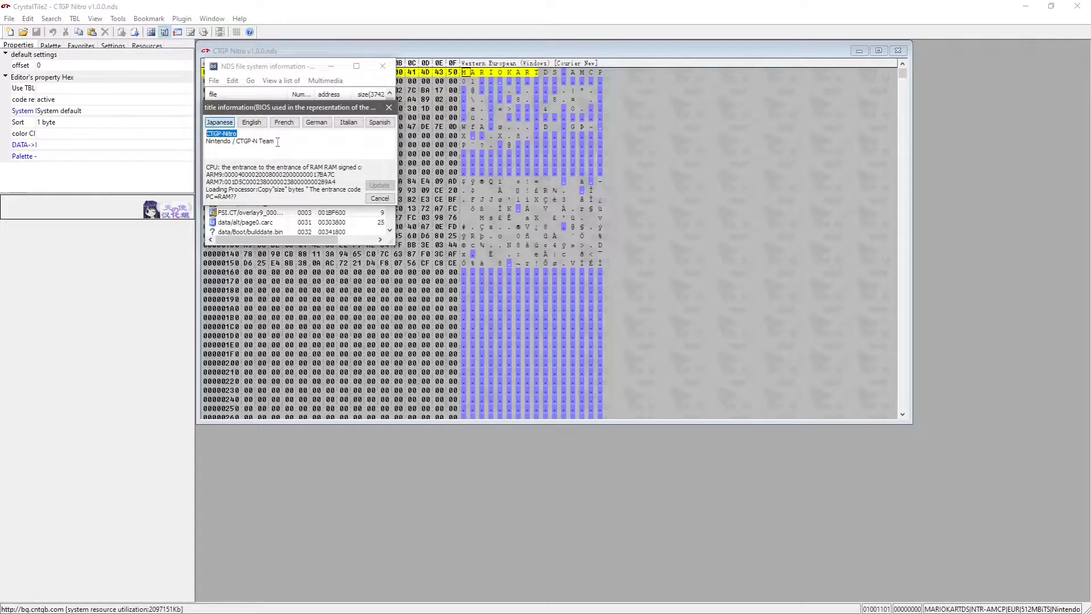
pyautogui.click(239, 141)
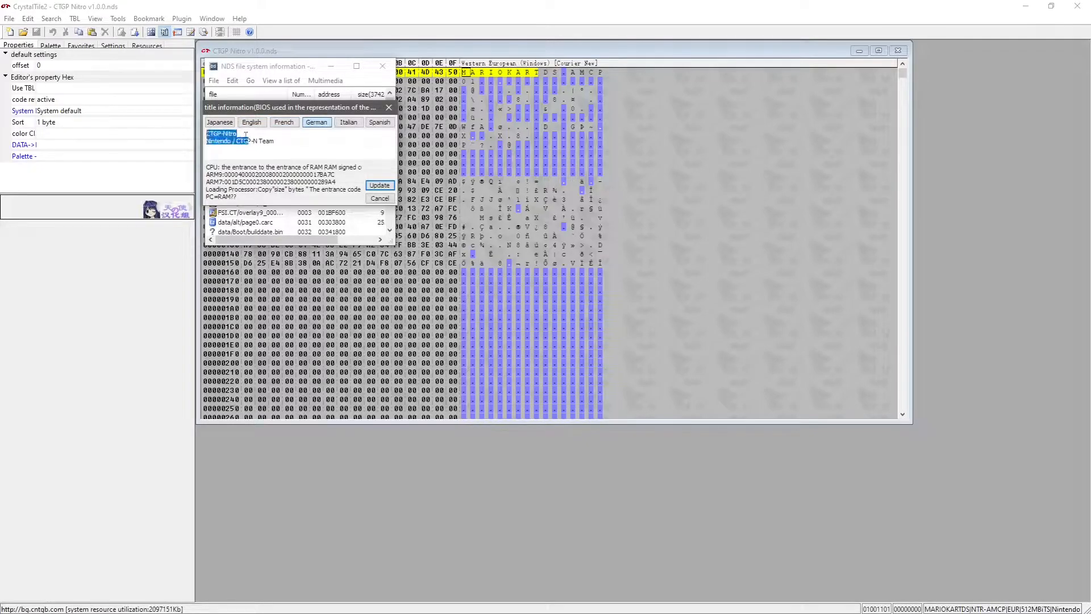
pyautogui.click(347, 123)
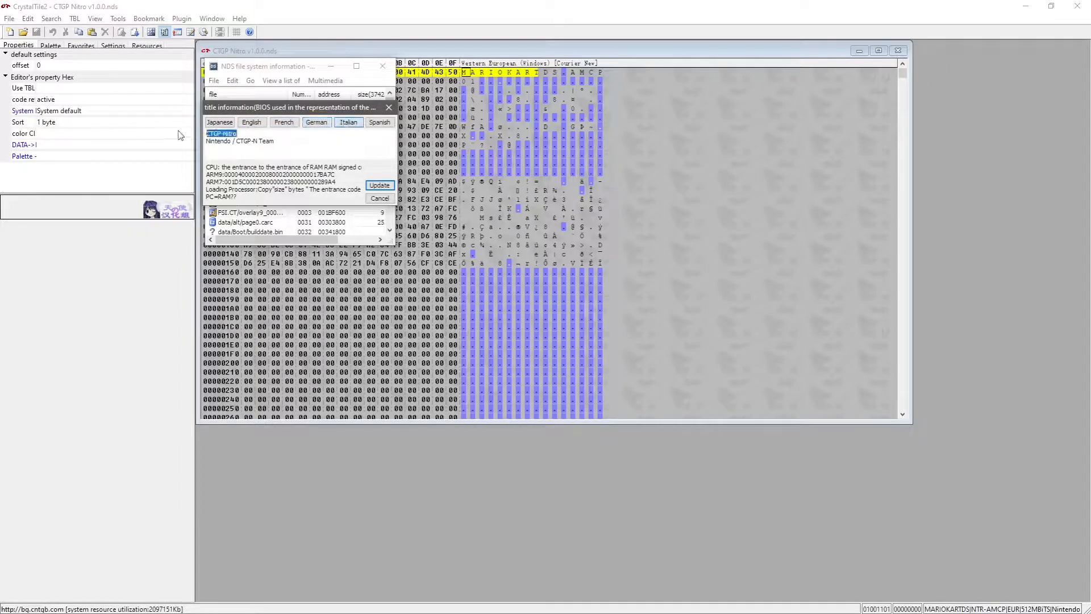
pyautogui.click(380, 121)
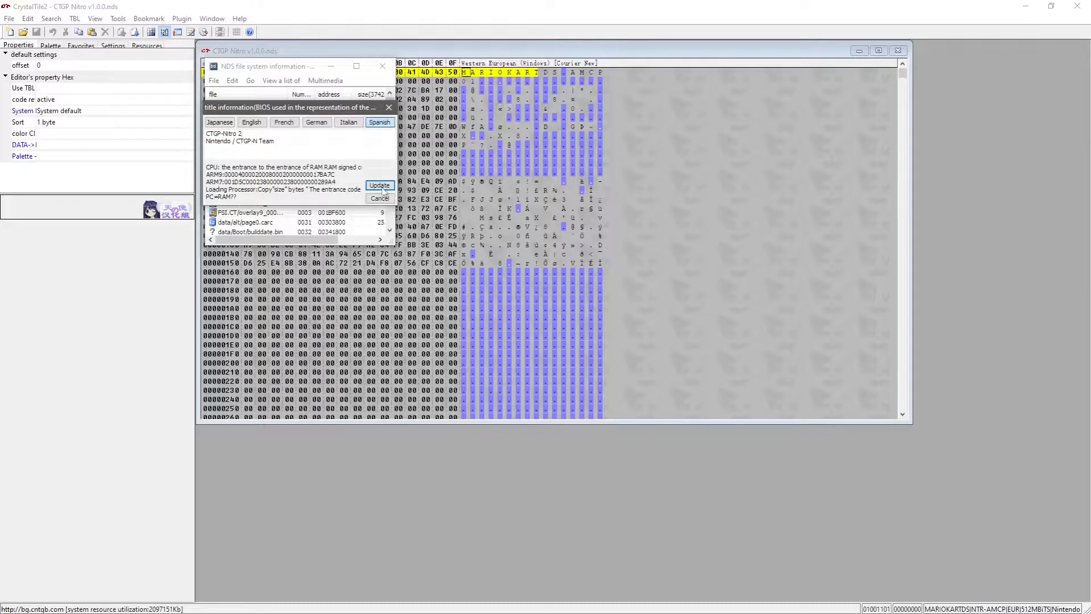
pyautogui.click(379, 198)
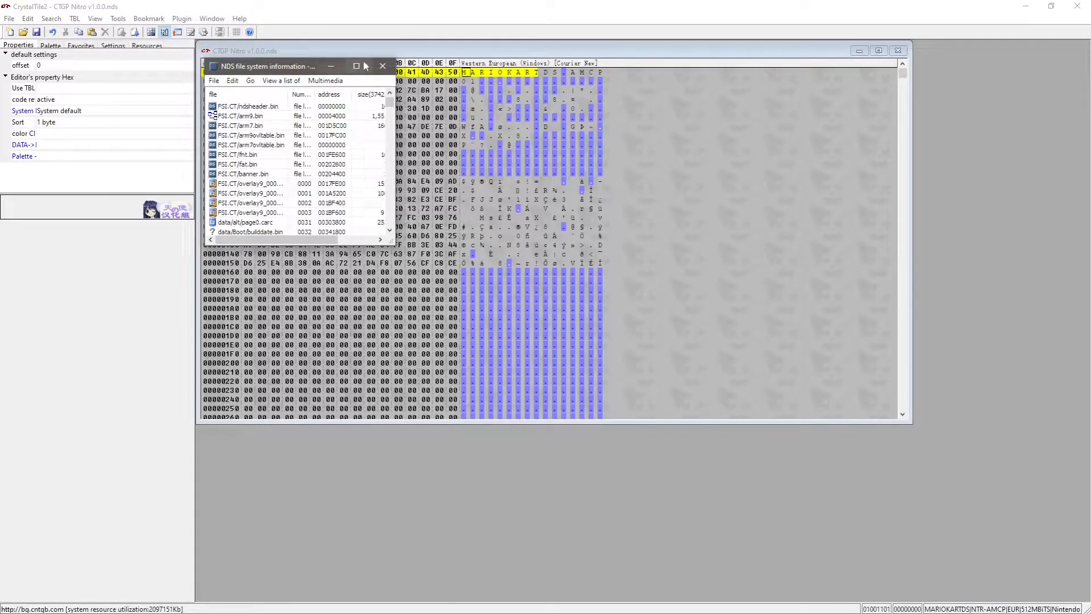
pyautogui.moveTo(382, 66)
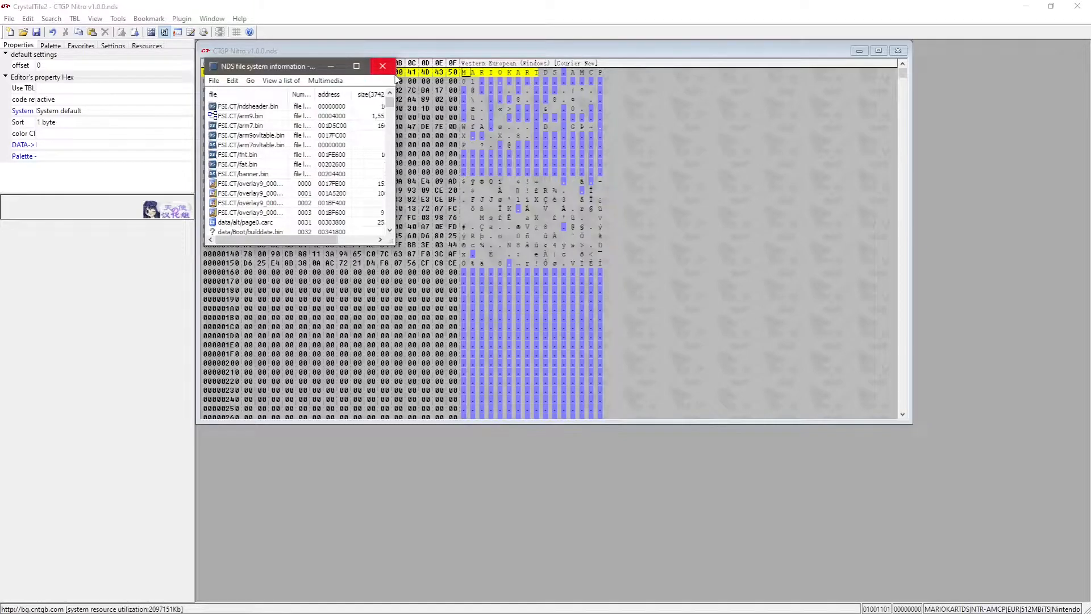
pyautogui.moveTo(381, 66)
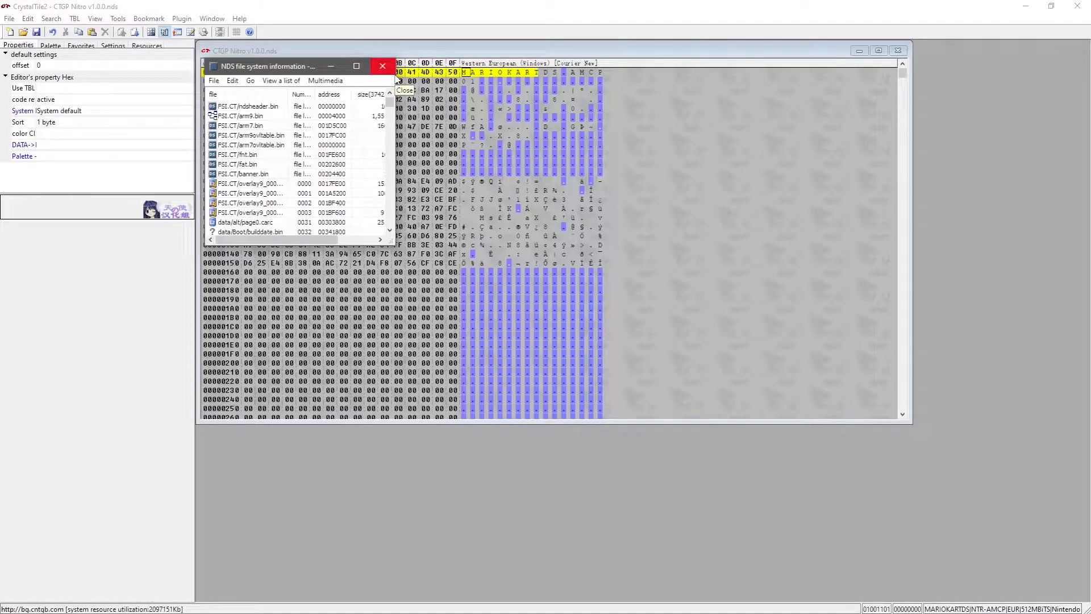
# Show the ROM's banner icon via Edit > View icon, then dismiss the NDS info window
pyautogui.click(382, 66)
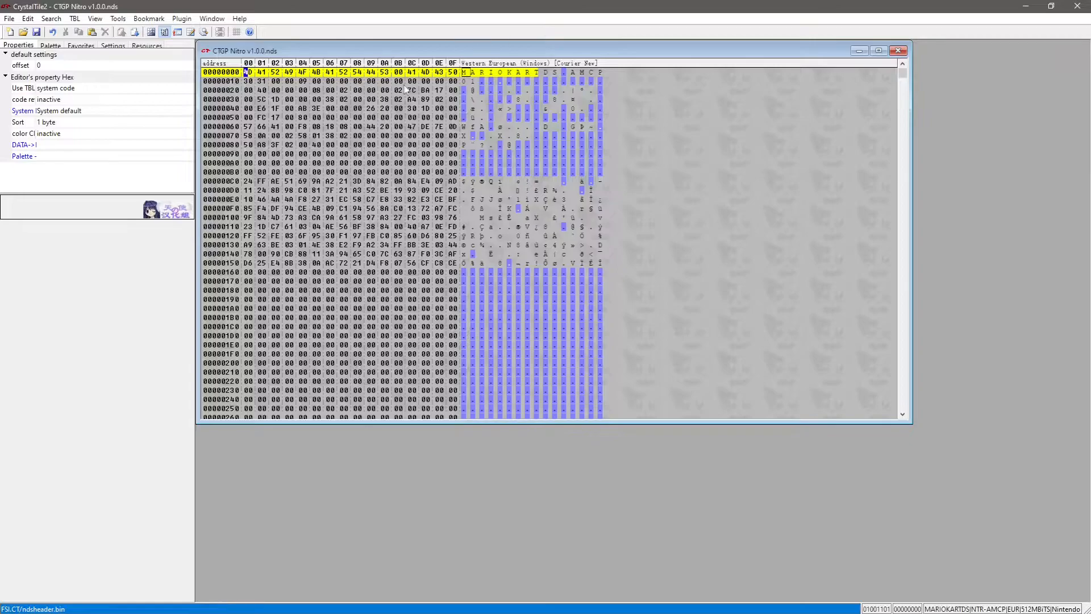
pyautogui.click(219, 32)
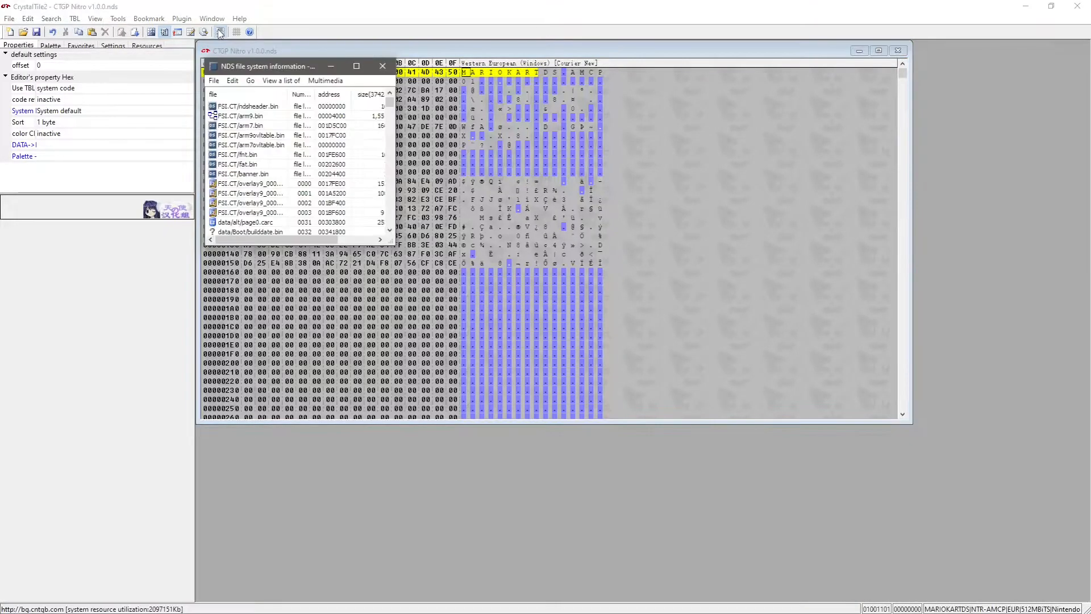
pyautogui.click(232, 79)
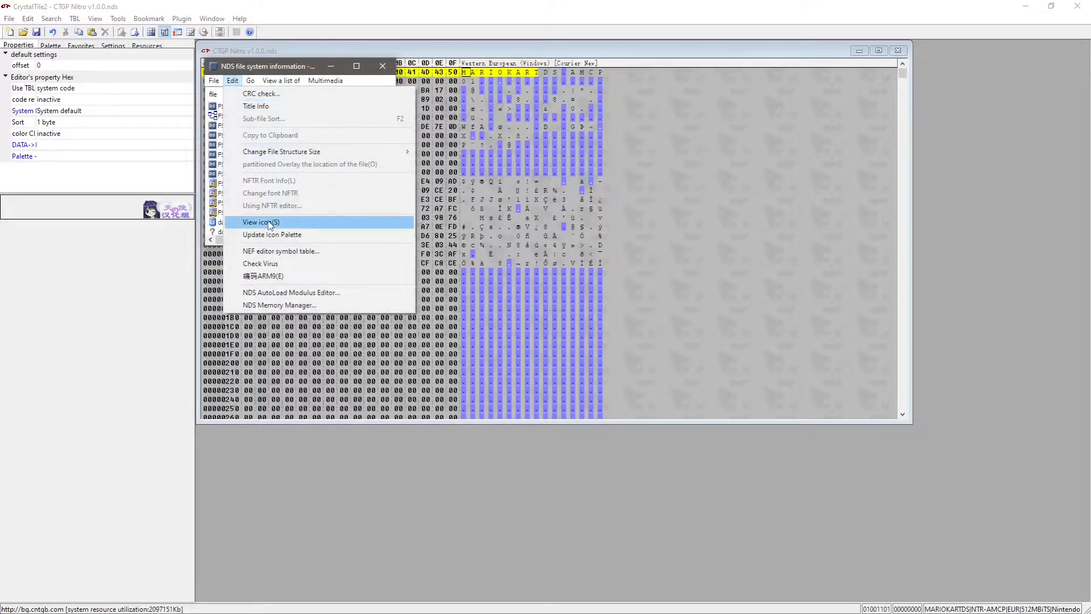
pyautogui.click(261, 222)
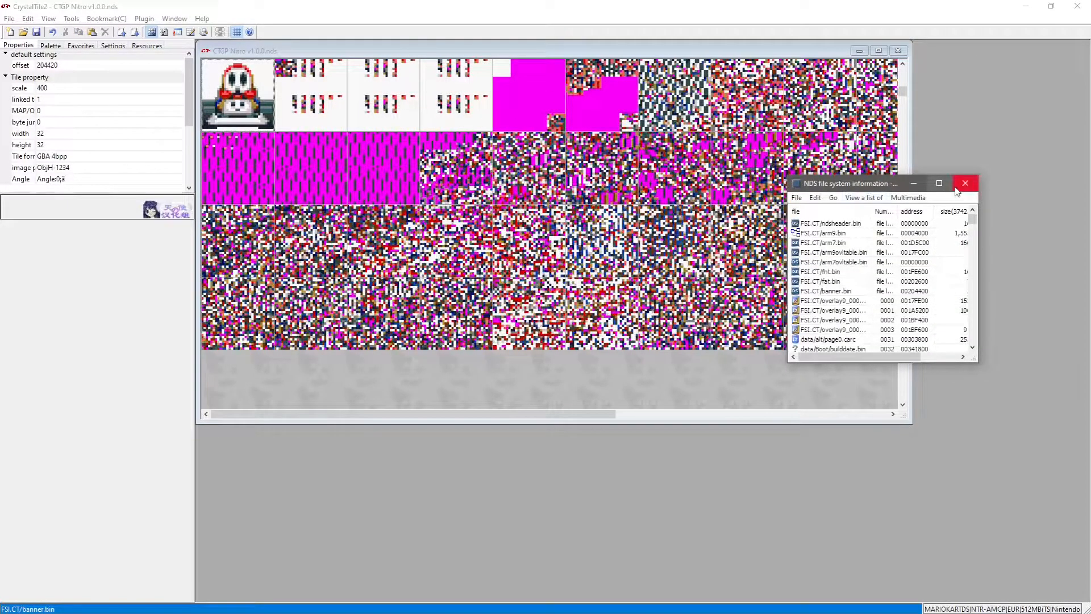
pyautogui.click(966, 183)
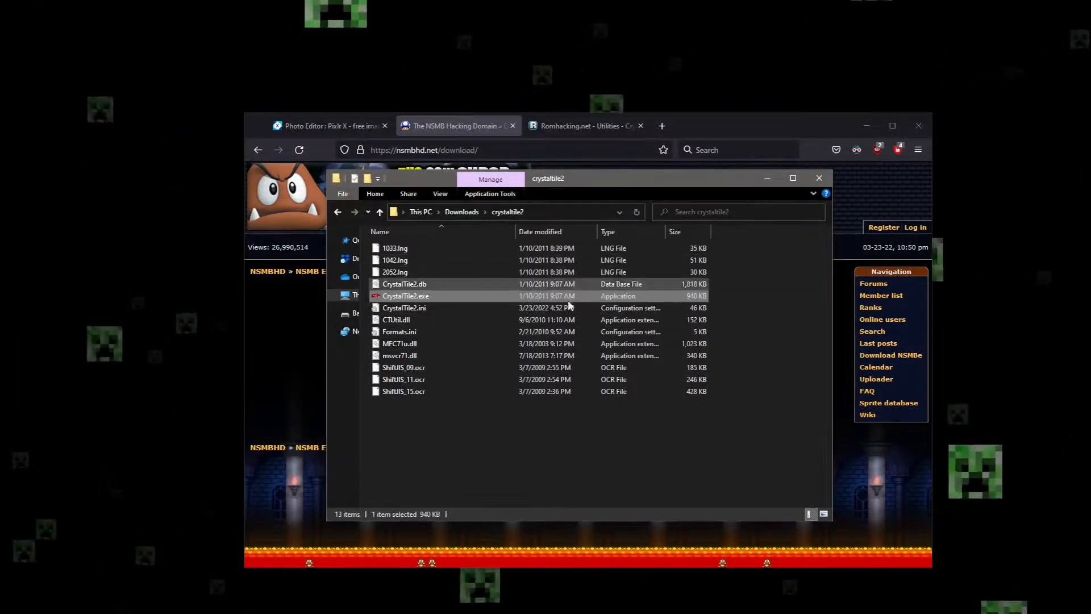
# Launch NSMBe5.exe from the nsmb-editor-379 folder in Downloads
pyautogui.click(380, 212)
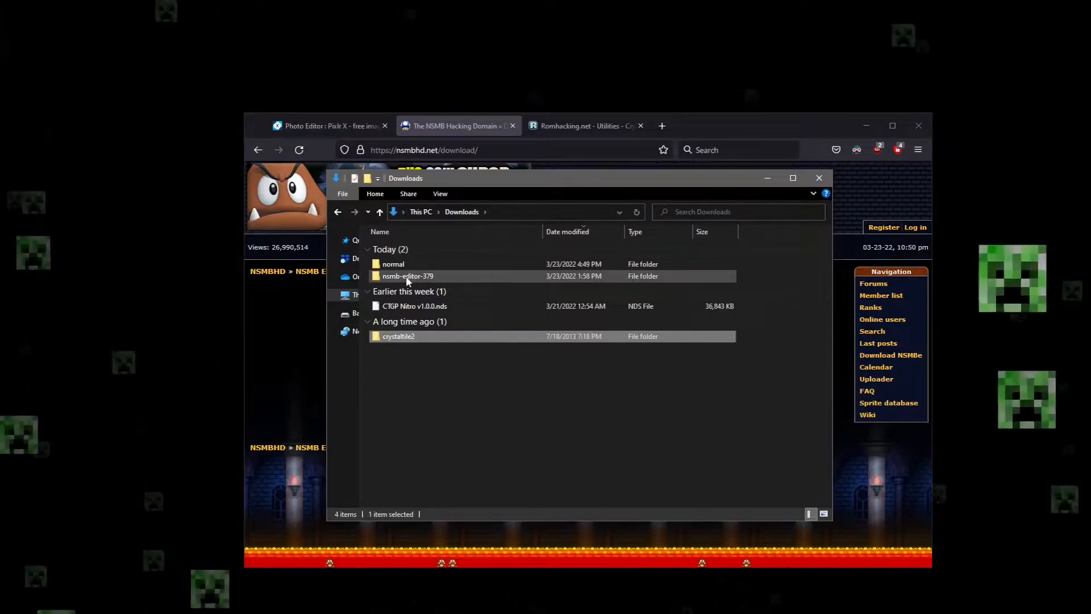
pyautogui.doubleClick(407, 275)
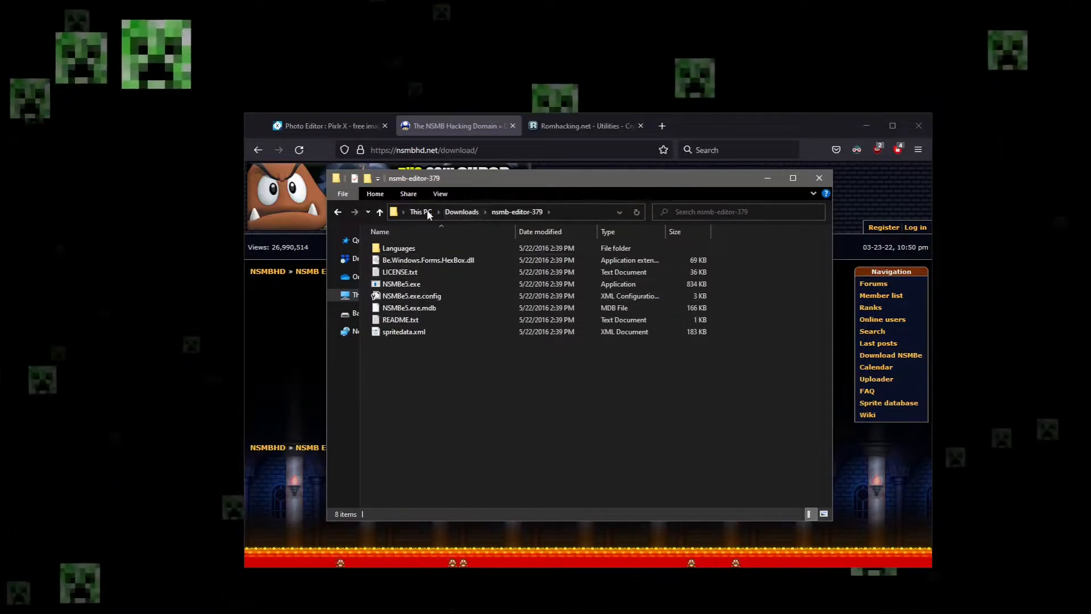
pyautogui.click(401, 284)
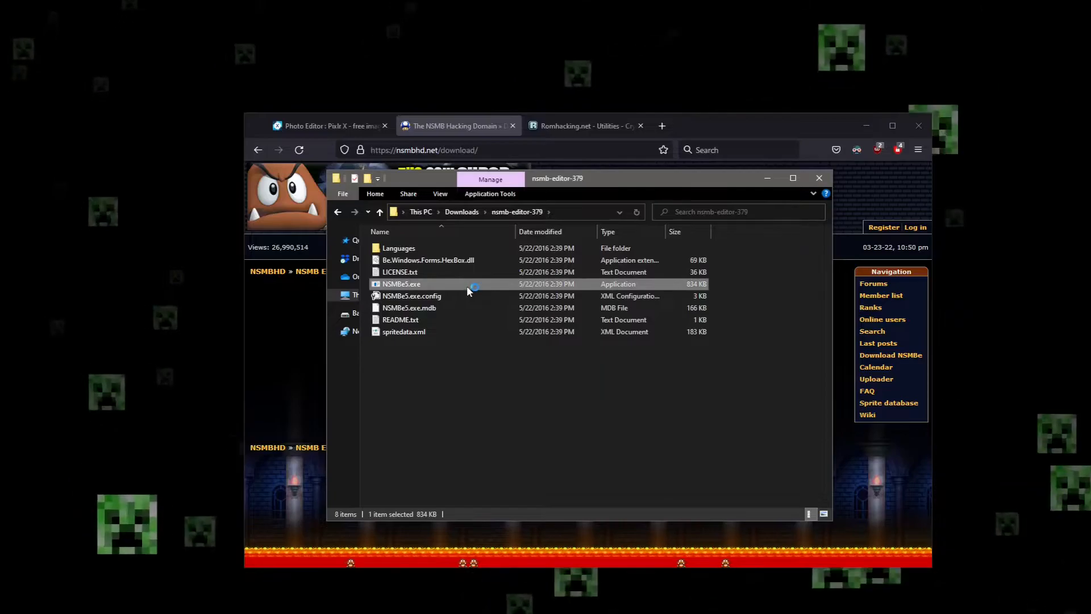
pyautogui.doubleClick(401, 285)
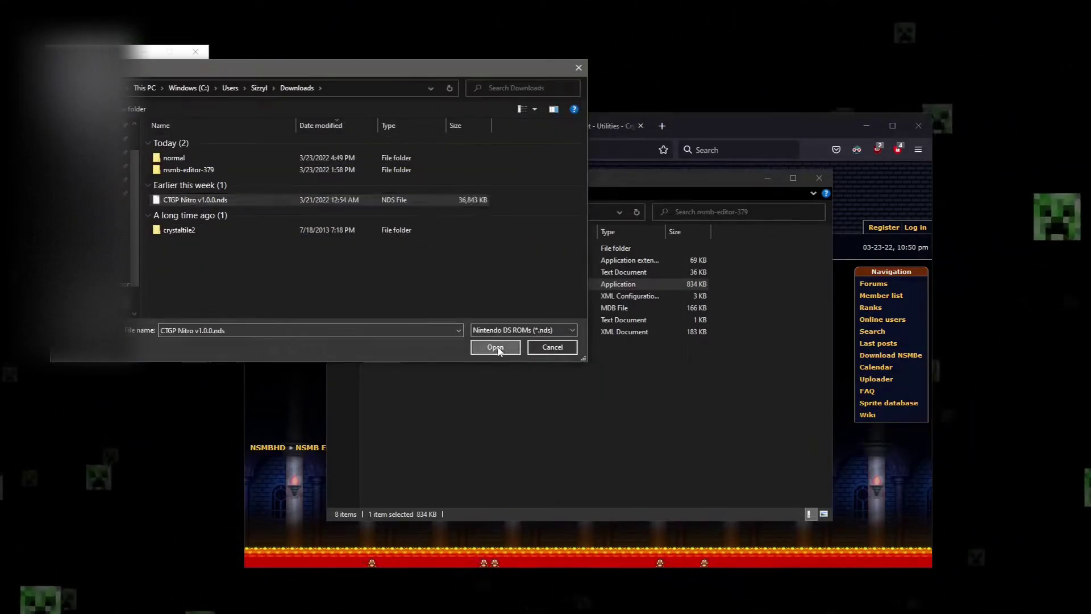
# Load the CTGP Nitro ROM and bring banner.bin up in a maximized 2D Texture Editor
pyautogui.click(495, 346)
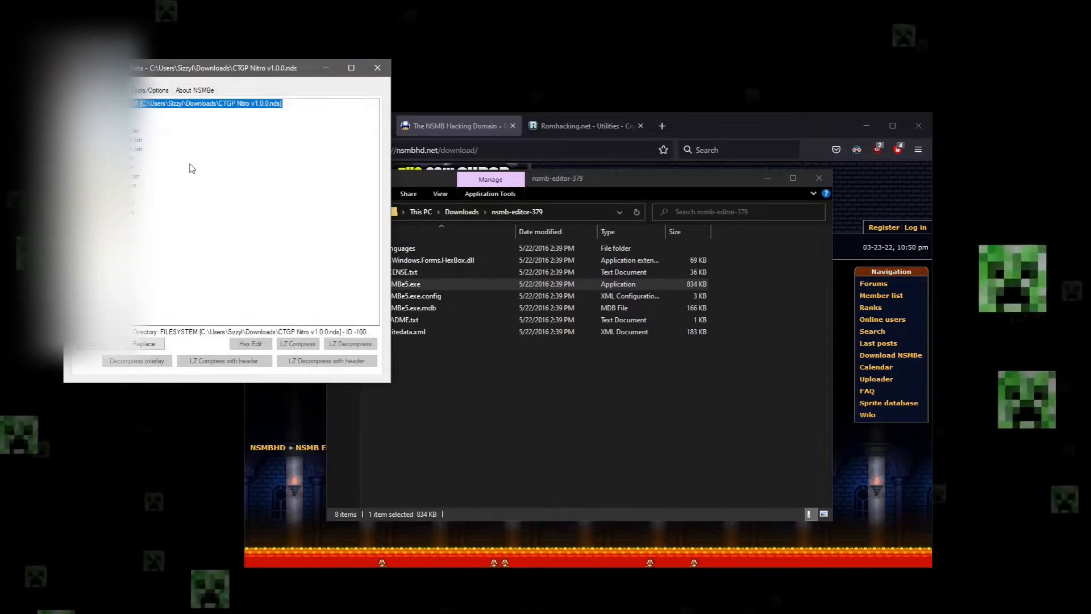
pyautogui.click(125, 176)
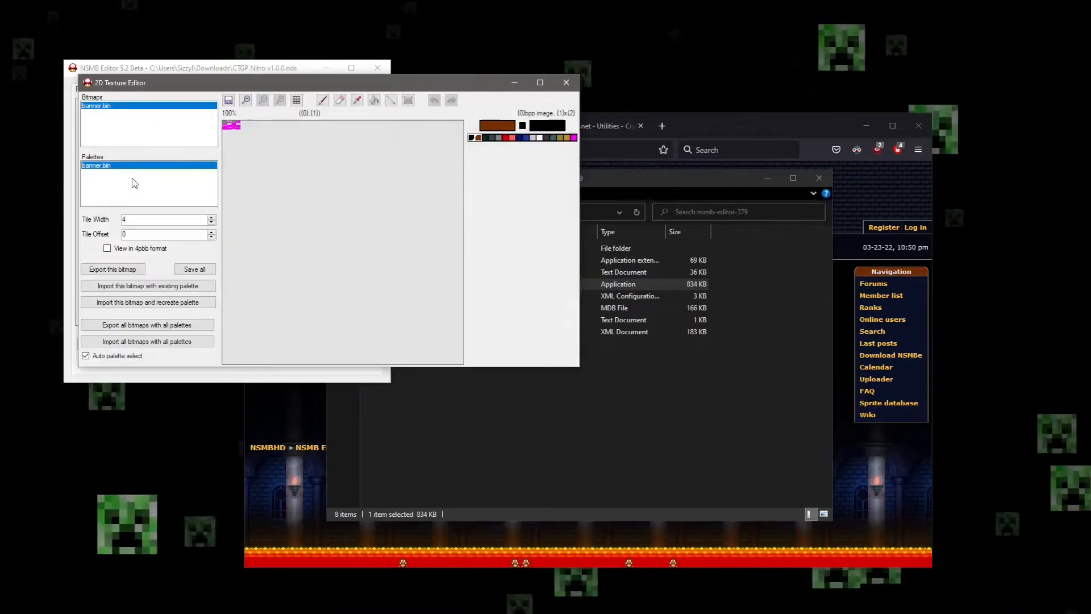
pyautogui.click(539, 82)
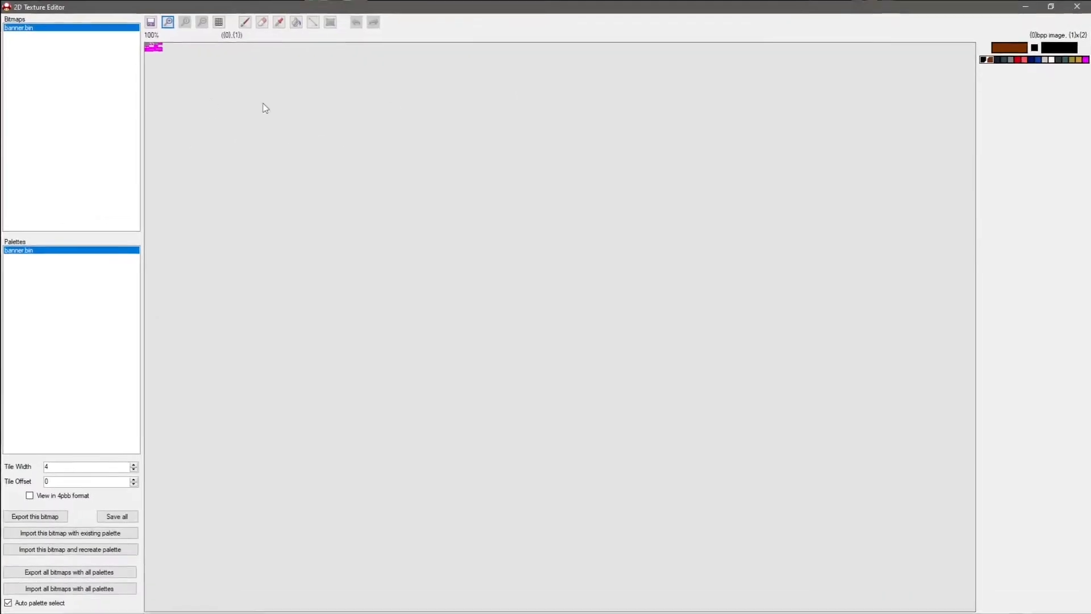
# Zoom in, view the banner icon in 4bpp format and export it as a bitmap
pyautogui.click(166, 22)
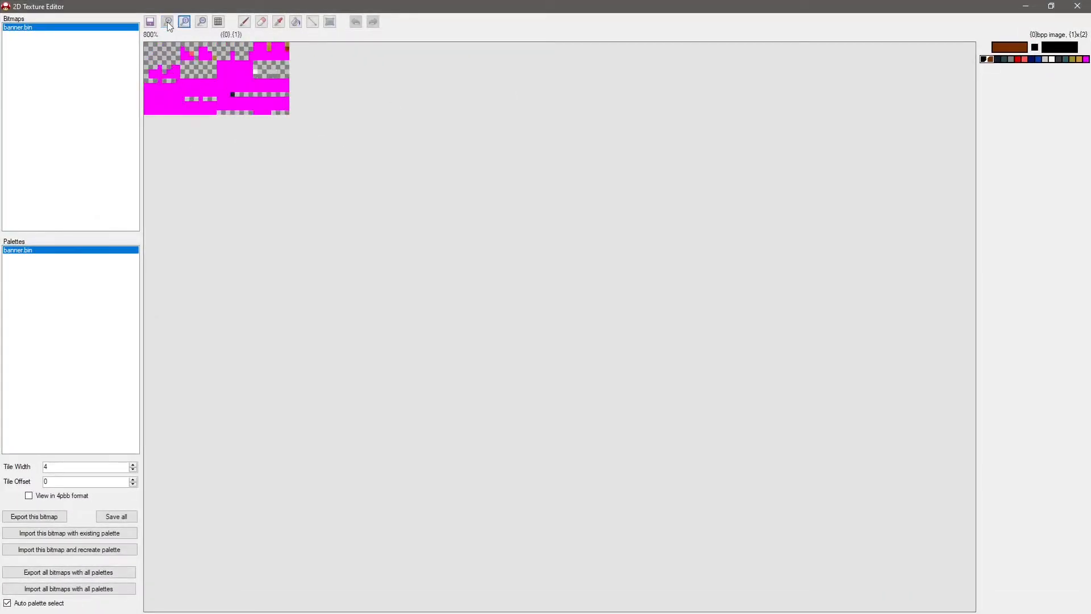
pyautogui.click(30, 496)
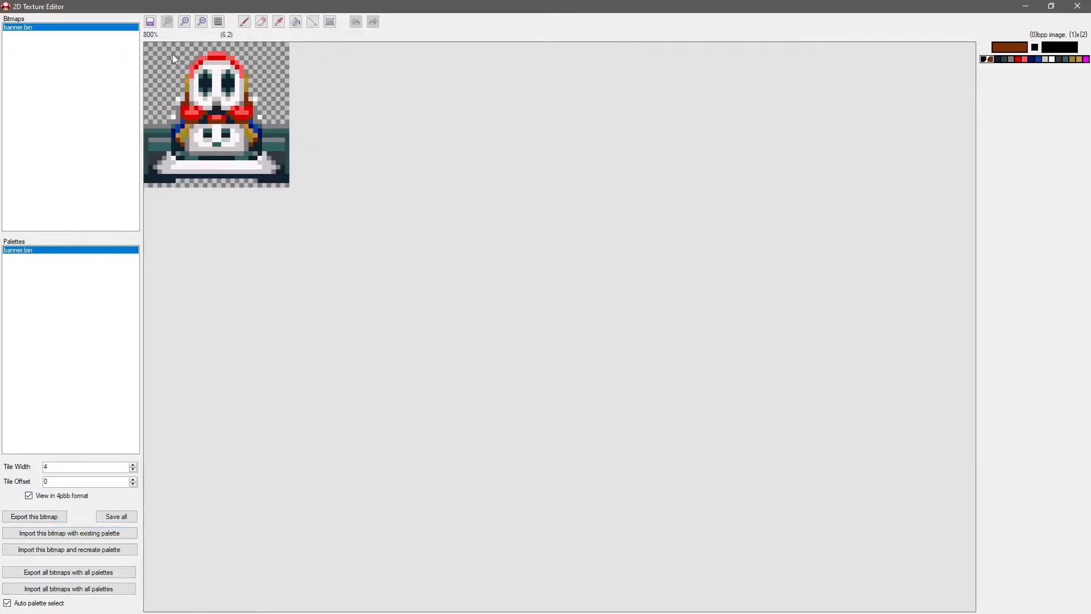
pyautogui.click(34, 516)
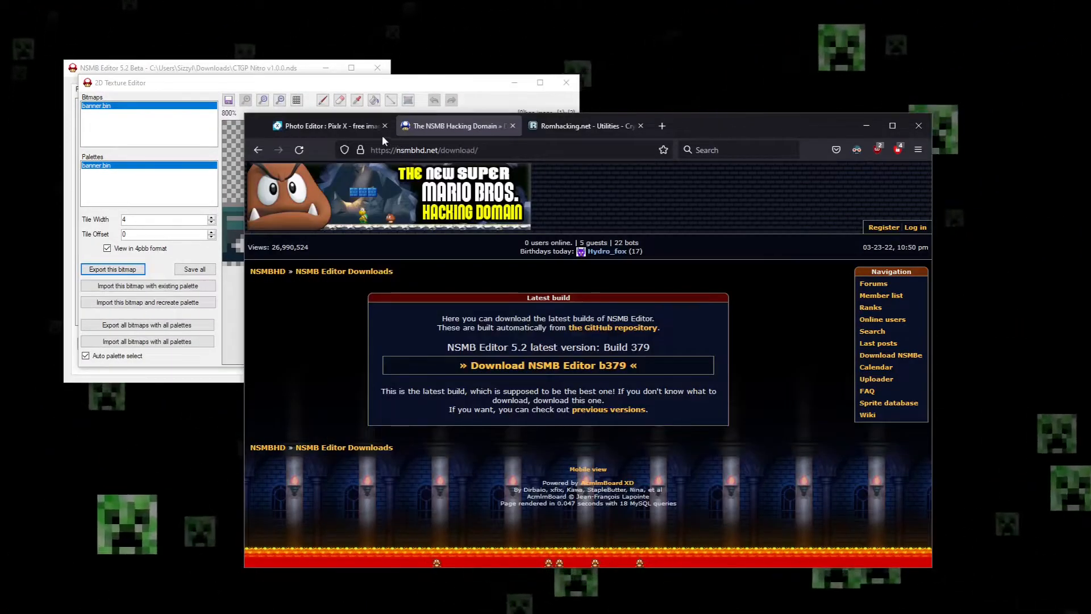
# Bring the exported Shy Guy icon into Pixlr X as a new image document
pyautogui.click(326, 125)
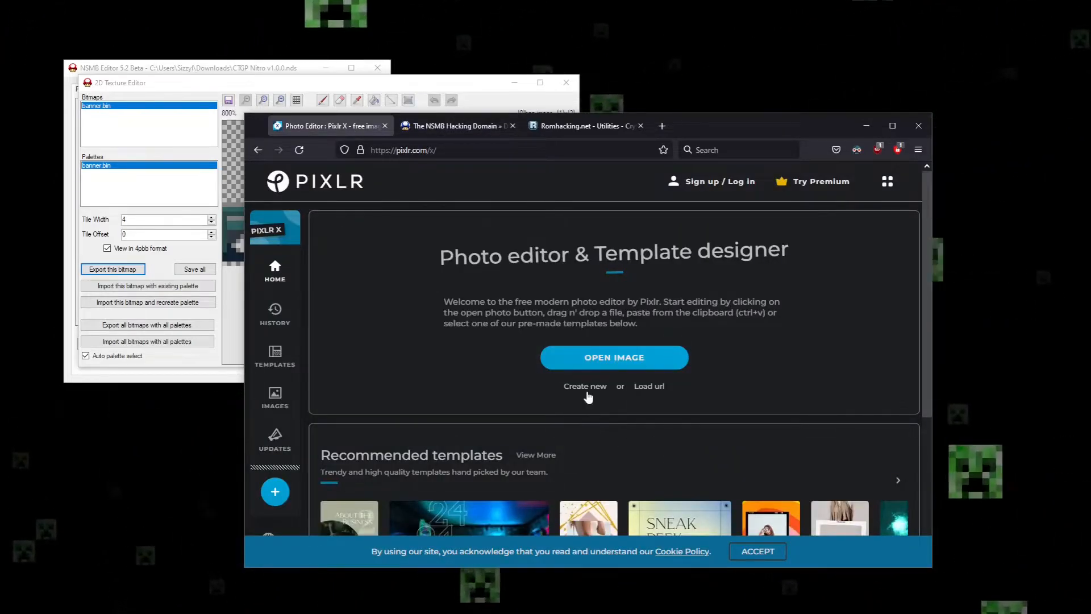
pyautogui.click(586, 387)
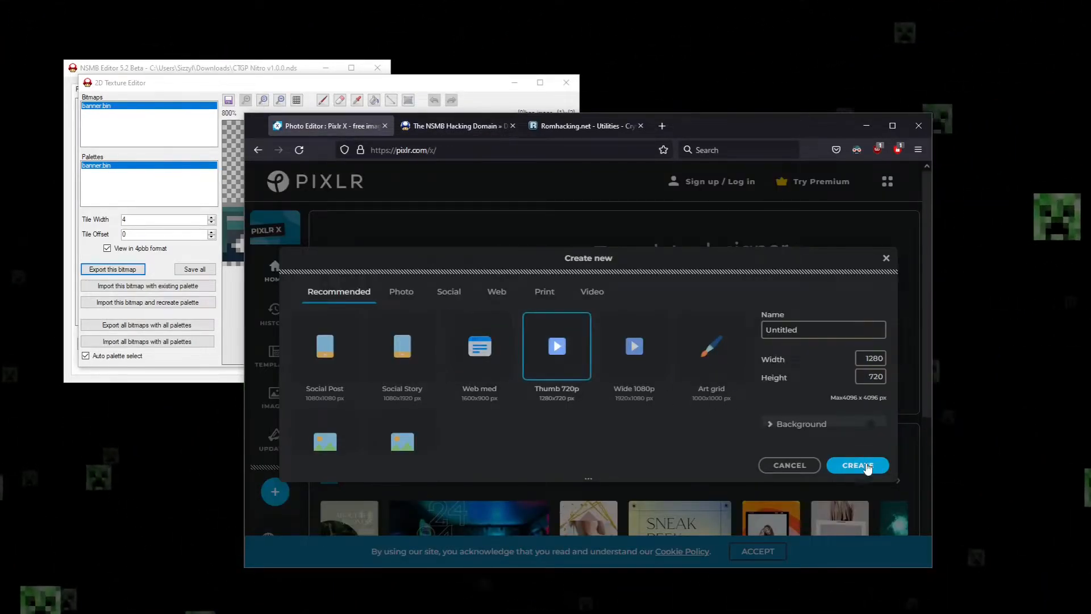
pyautogui.click(857, 465)
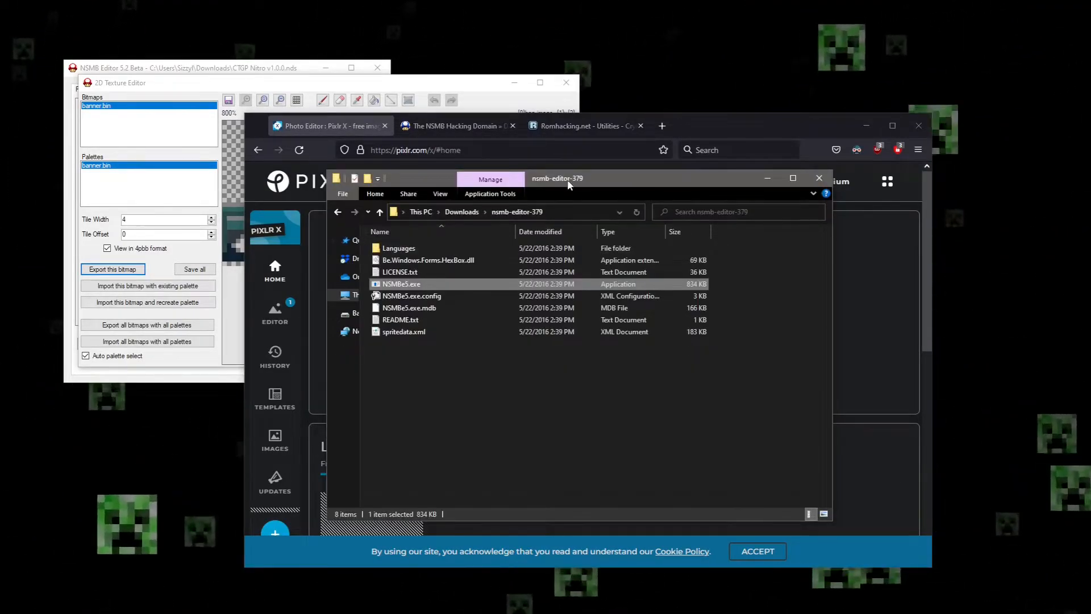
pyautogui.click(379, 212)
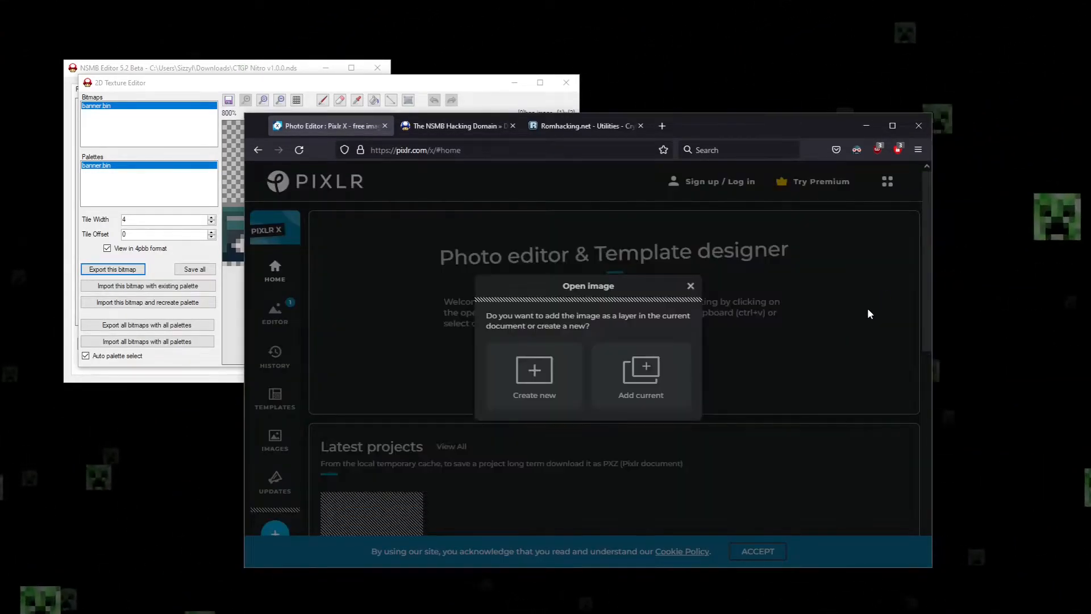
pyautogui.click(535, 371)
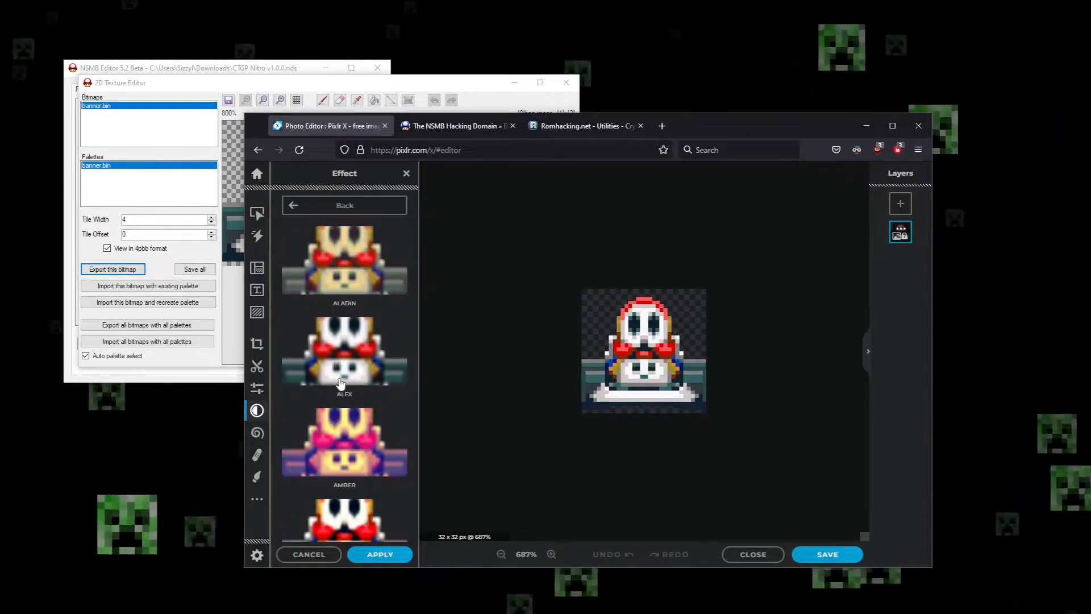
# Apply the Greg filter to the icon and download it as a transparent PNG named icon
pyautogui.click(344, 432)
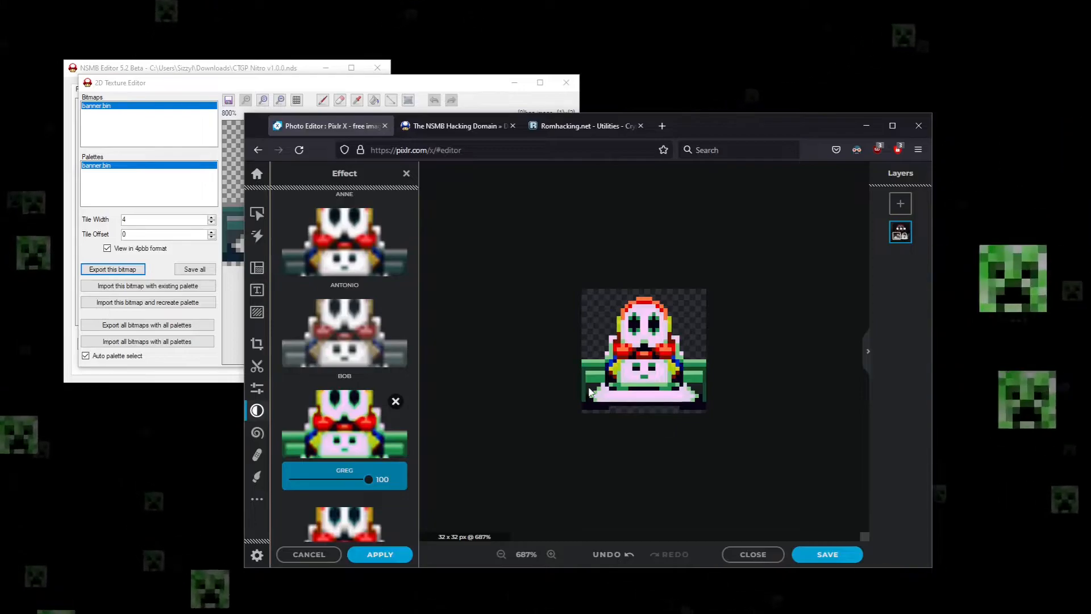
pyautogui.click(827, 555)
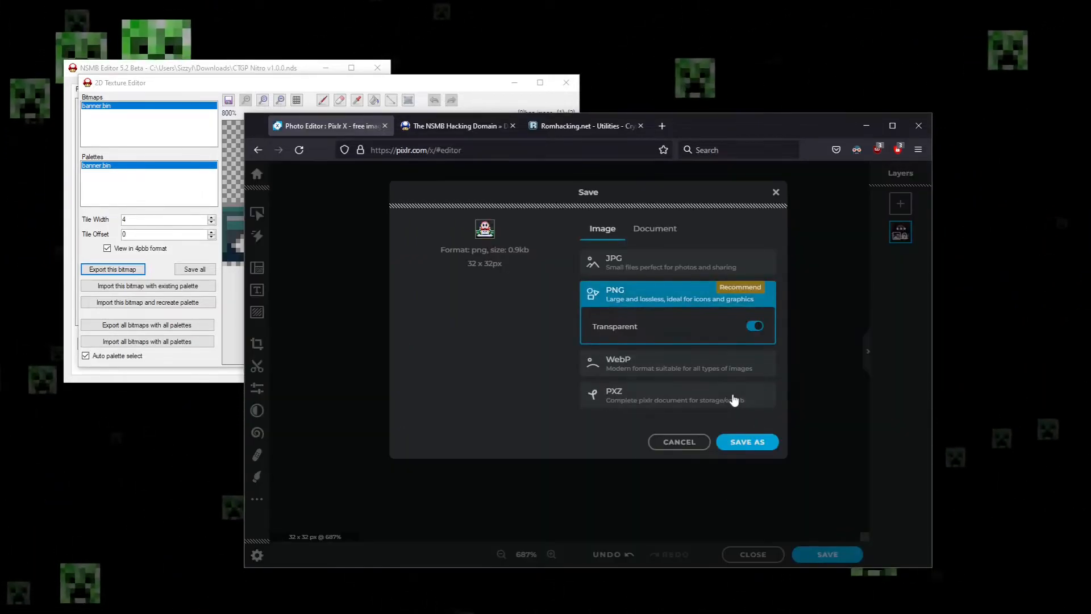
pyautogui.click(748, 441)
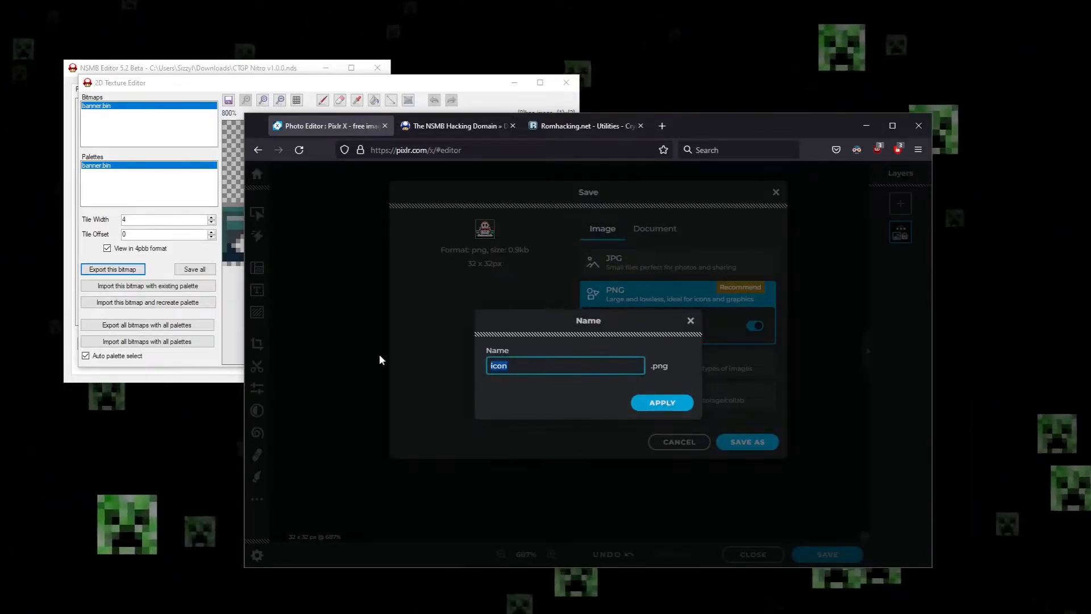
pyautogui.click(661, 403)
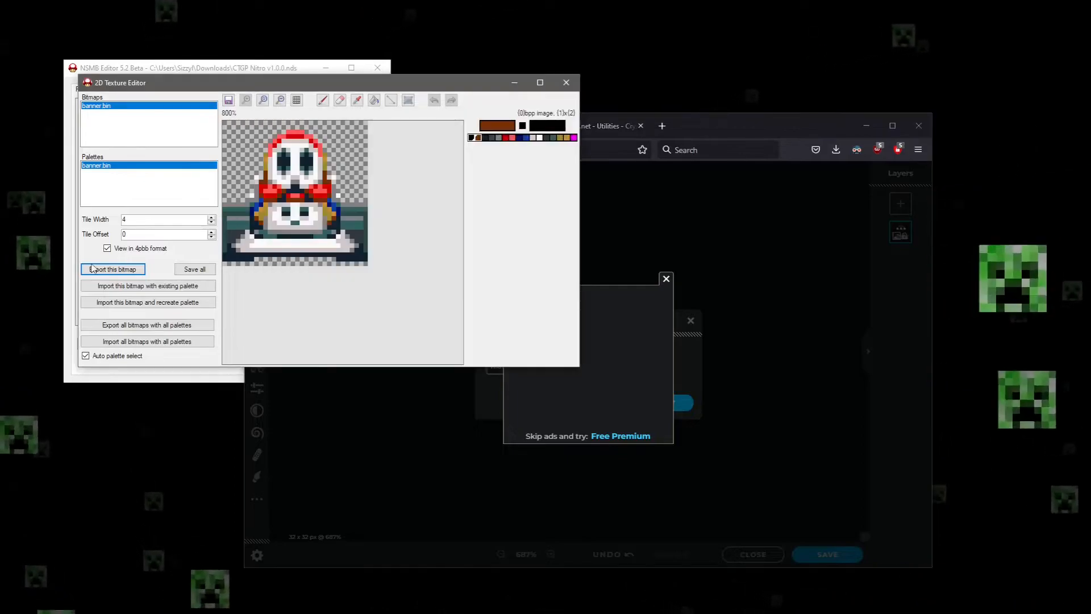
pyautogui.moveTo(352, 177)
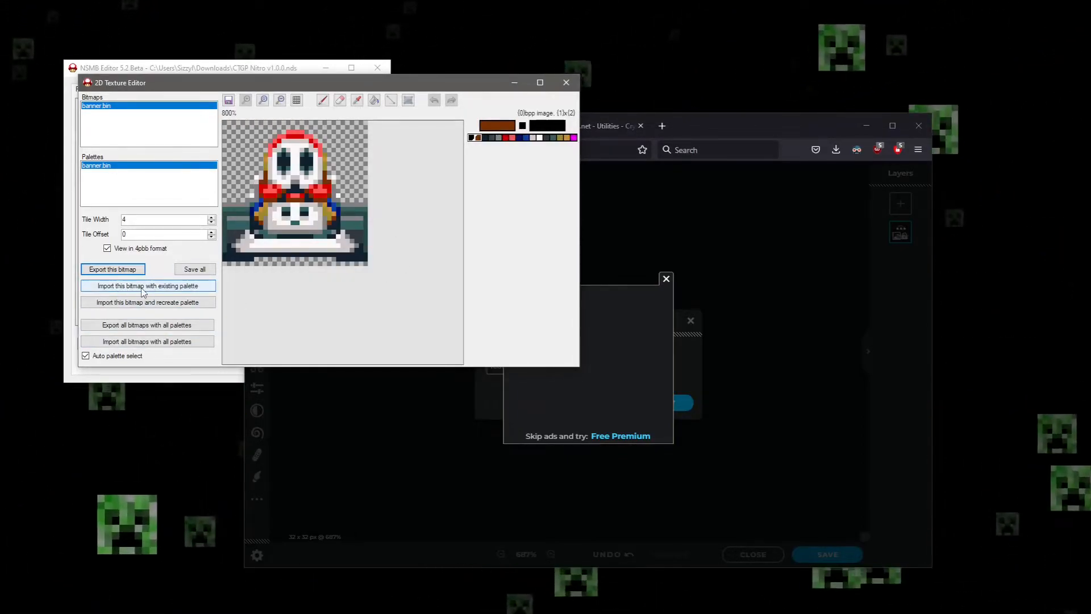
pyautogui.click(147, 287)
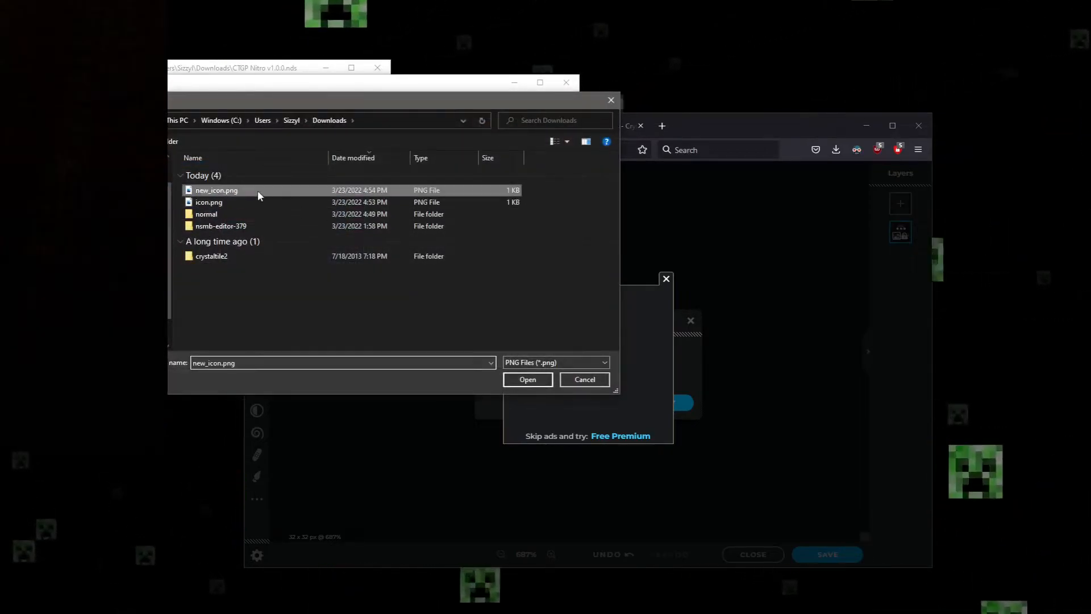
pyautogui.click(528, 380)
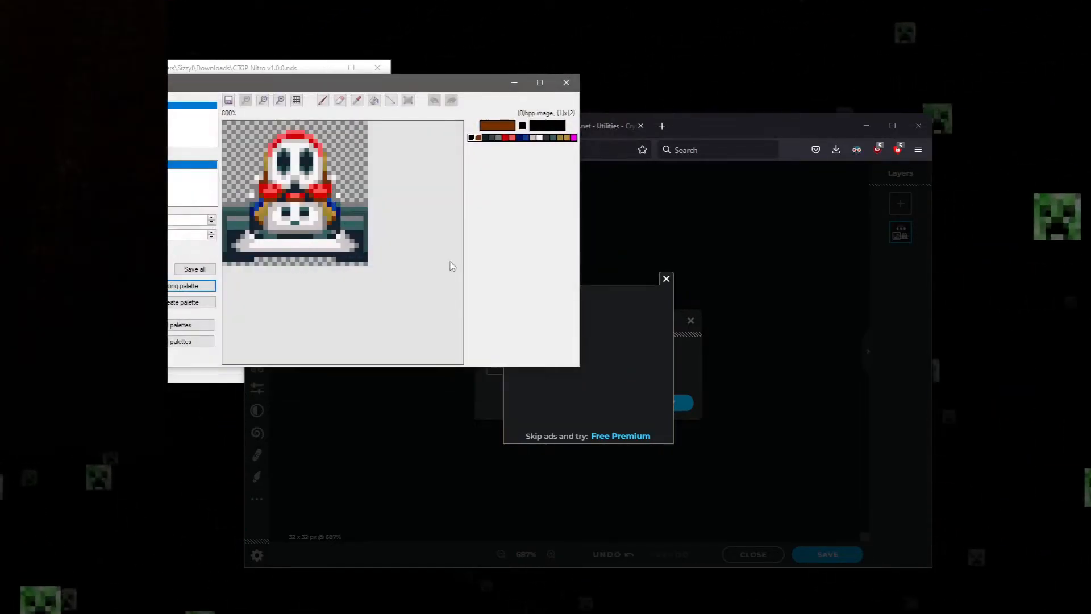
pyautogui.moveTo(316, 161)
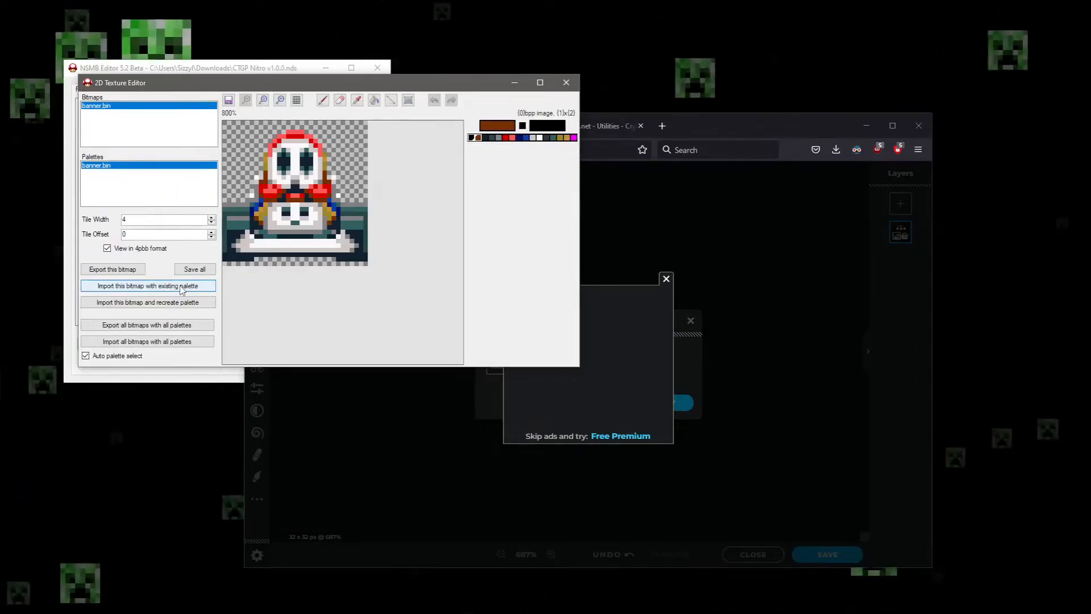
pyautogui.moveTo(342, 255)
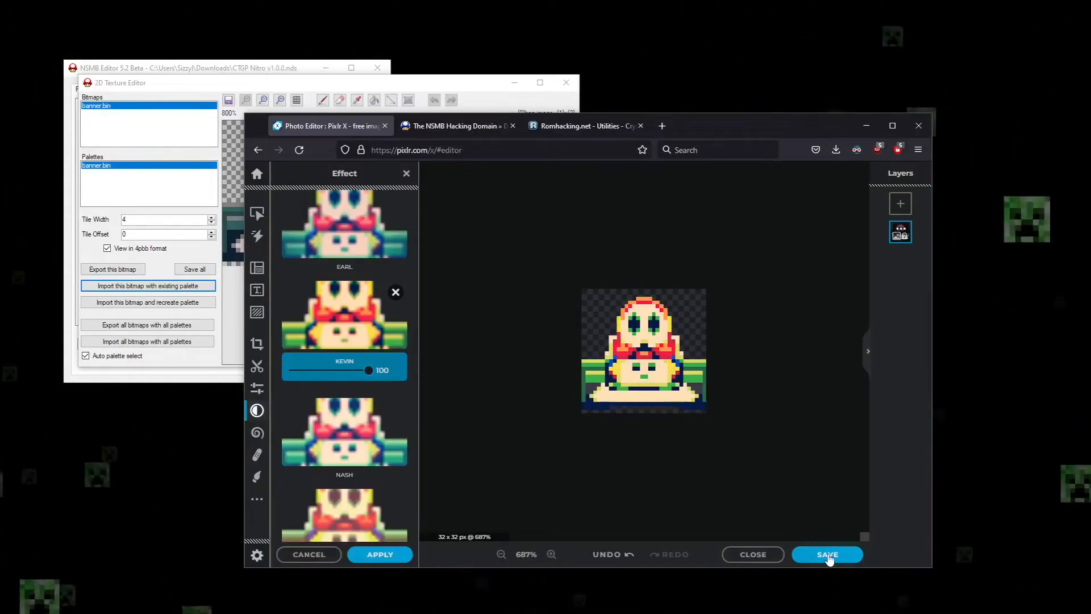
# Save the Kevin-filtered icon as a PNG for re-import into the texture editor
pyautogui.click(828, 555)
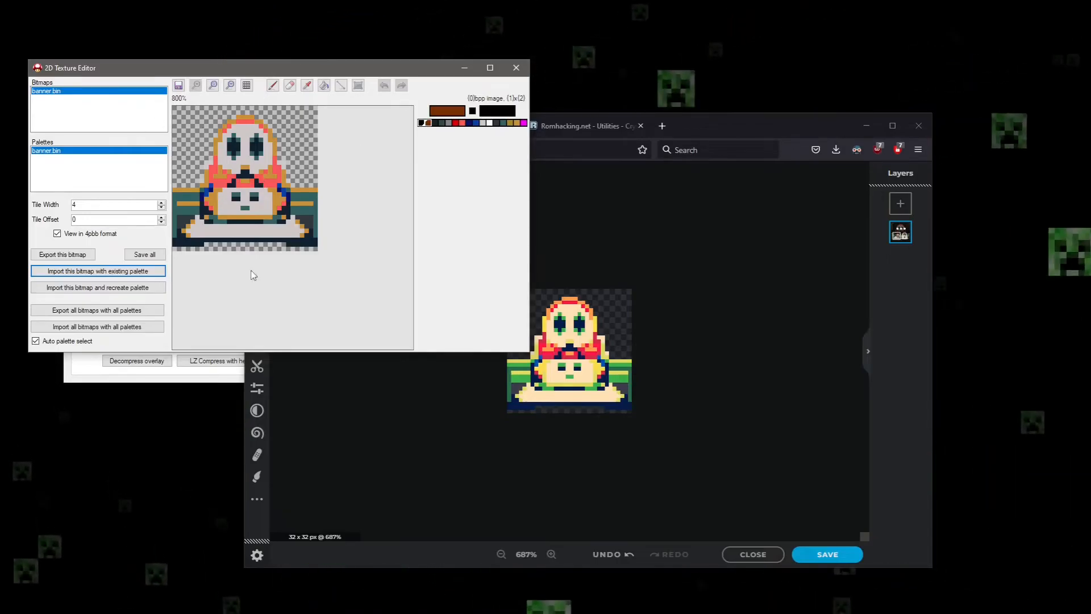
pyautogui.moveTo(178, 85)
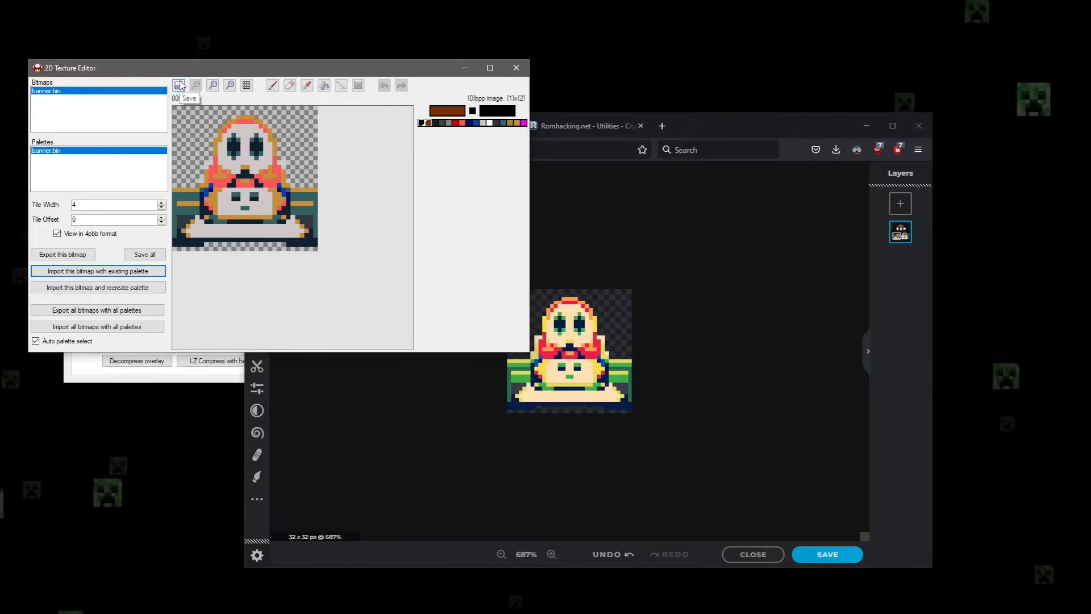
# Save the recoloured icon into banner.bin and select banner.bin in the ROM file list
pyautogui.click(516, 68)
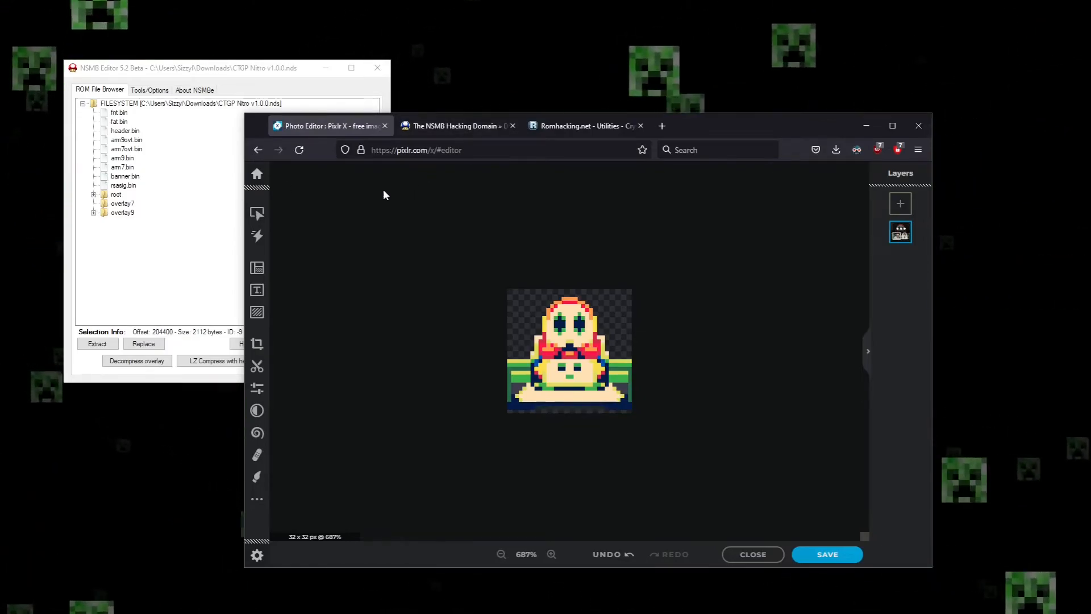
pyautogui.moveTo(467, 229)
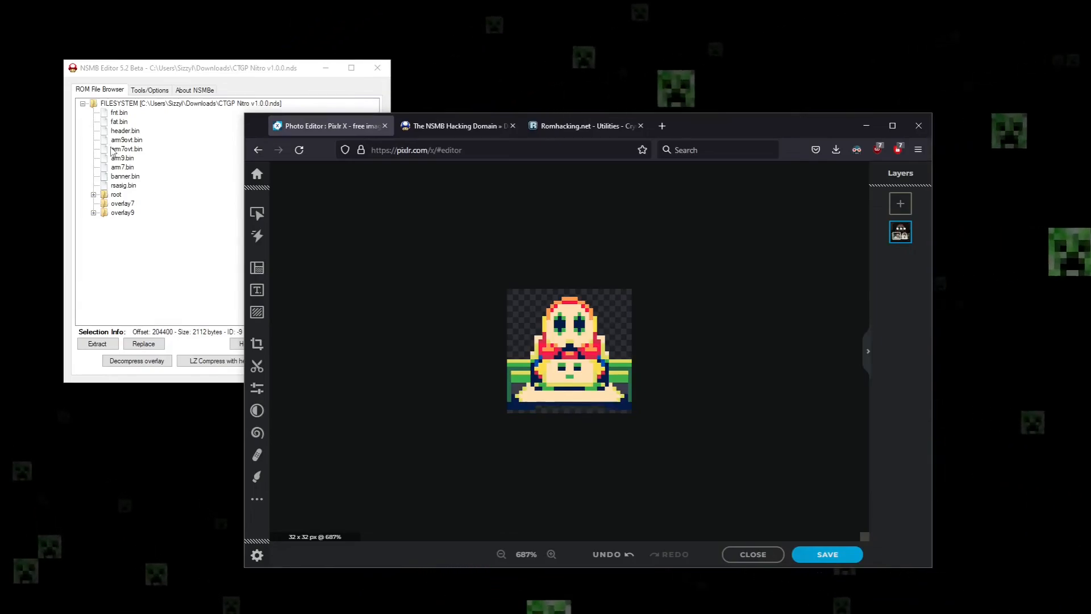
pyautogui.click(125, 175)
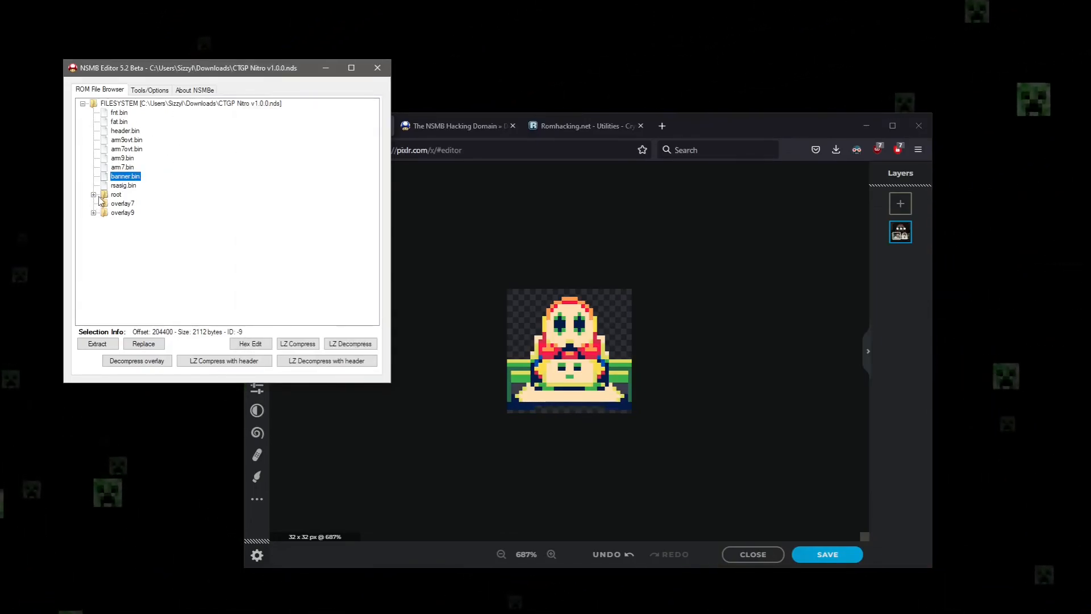